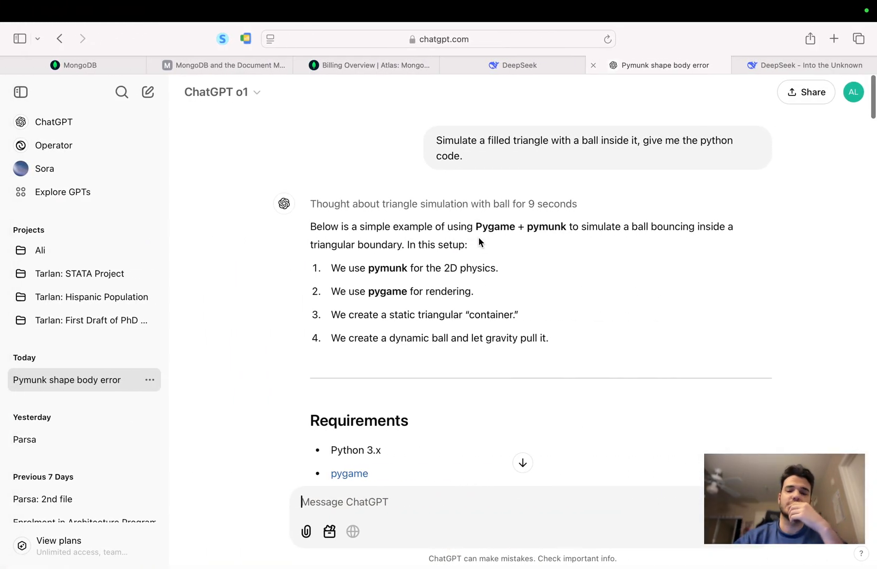
Step: Switch to the DeepSeek home page announcing DeepSeek-R1 is live and open source
click(512, 65)
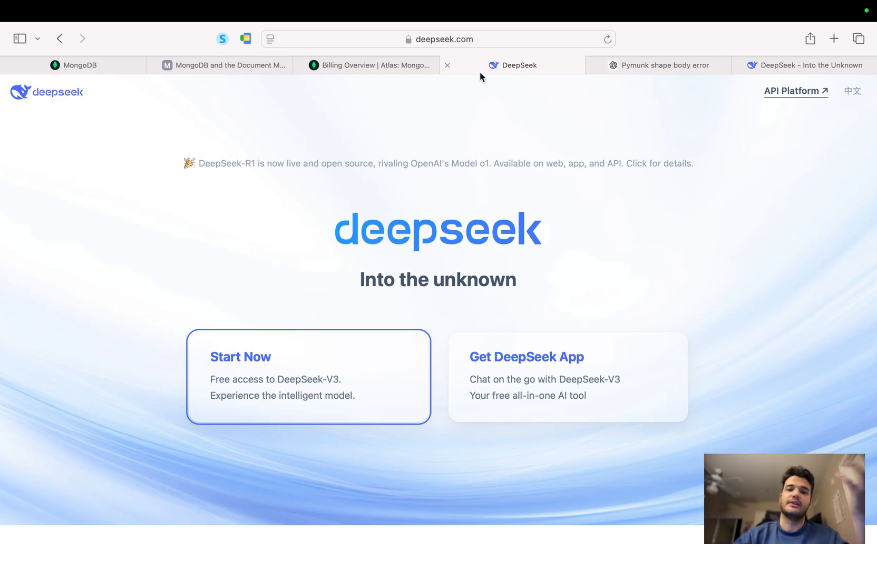
mouse_move(461, 170)
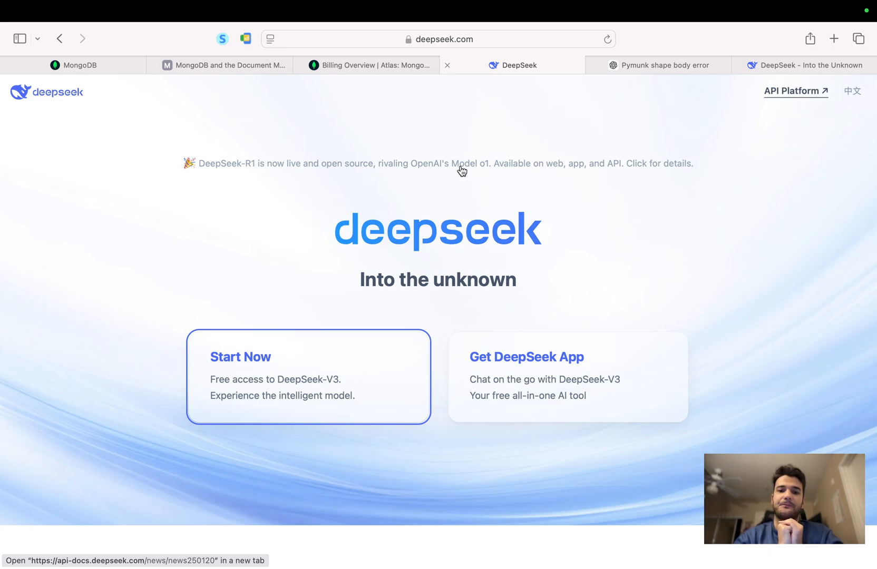
mouse_move(423, 163)
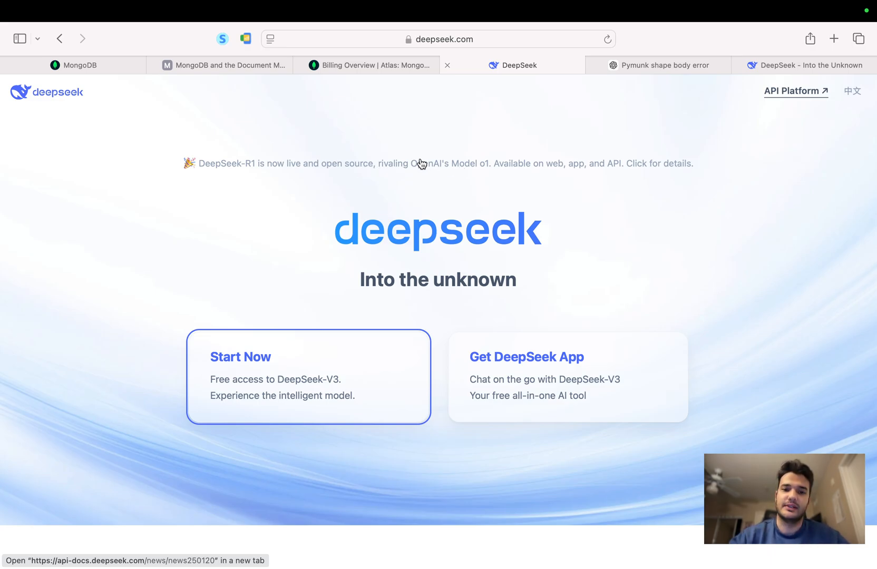
mouse_move(472, 178)
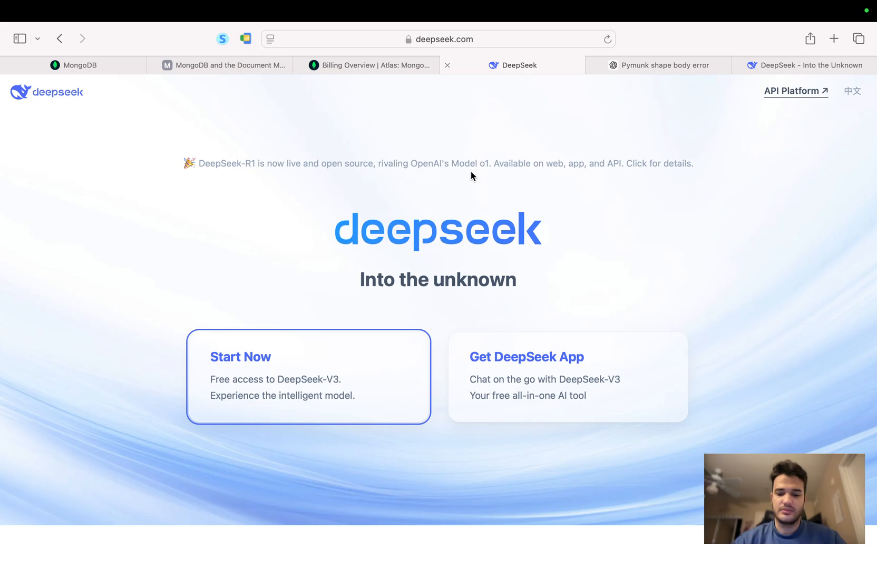
mouse_move(547, 87)
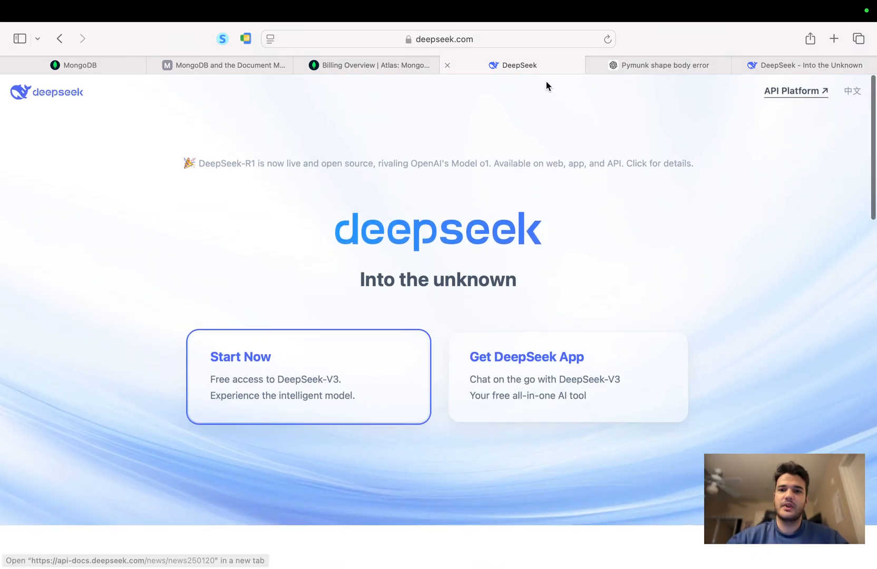
Step: Return to the o1 triangle-with-ball conversation, check the model list, highlight 'filled triangle' and close the Details panel
click(659, 66)
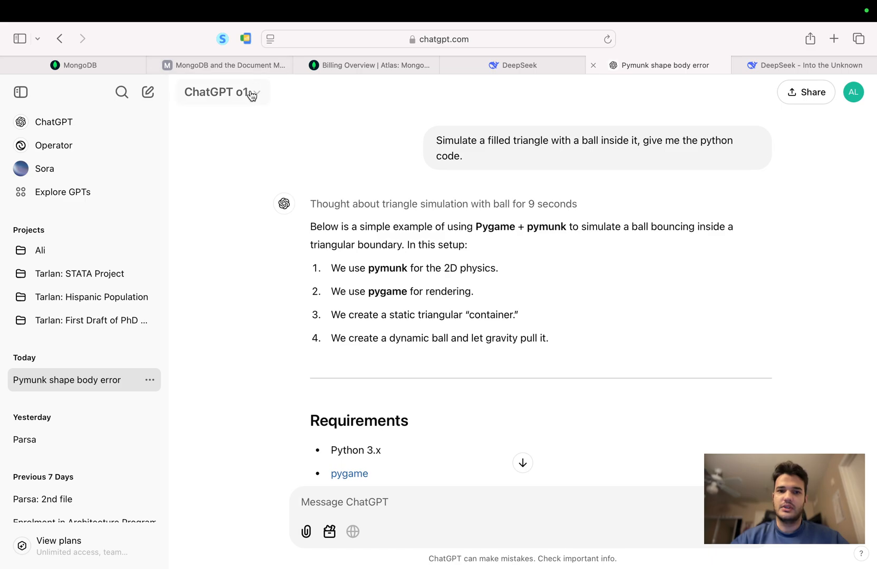
click(217, 92)
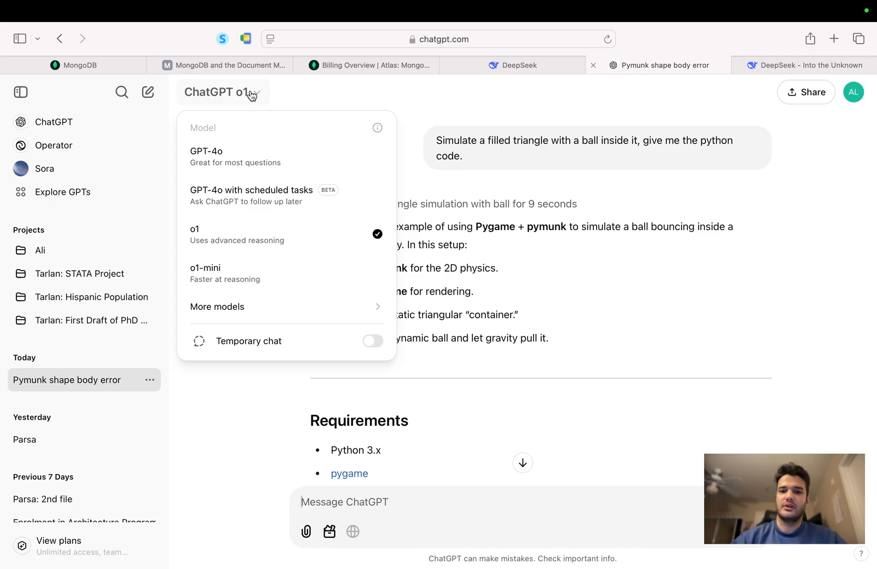
mouse_move(508, 171)
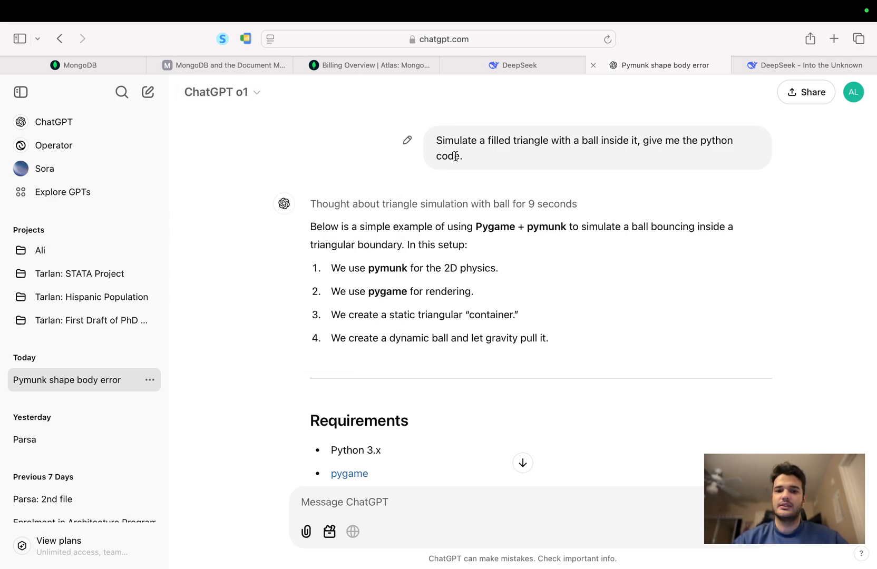
double_click(509, 140)
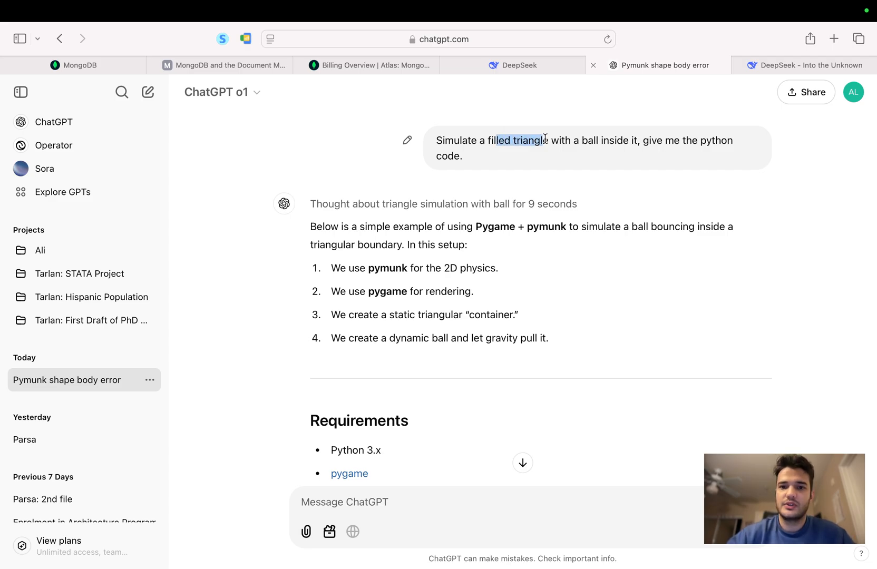
mouse_move(639, 134)
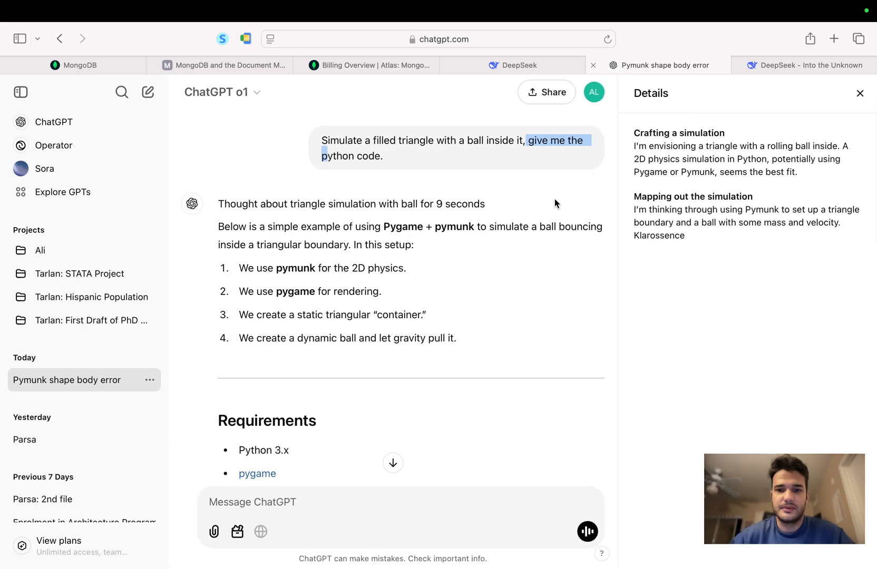
click(860, 93)
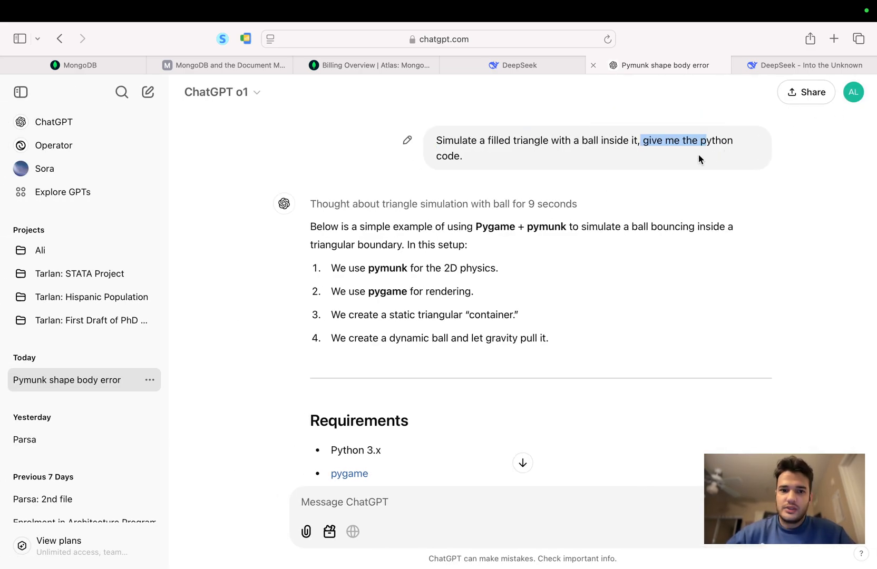
mouse_move(401, 209)
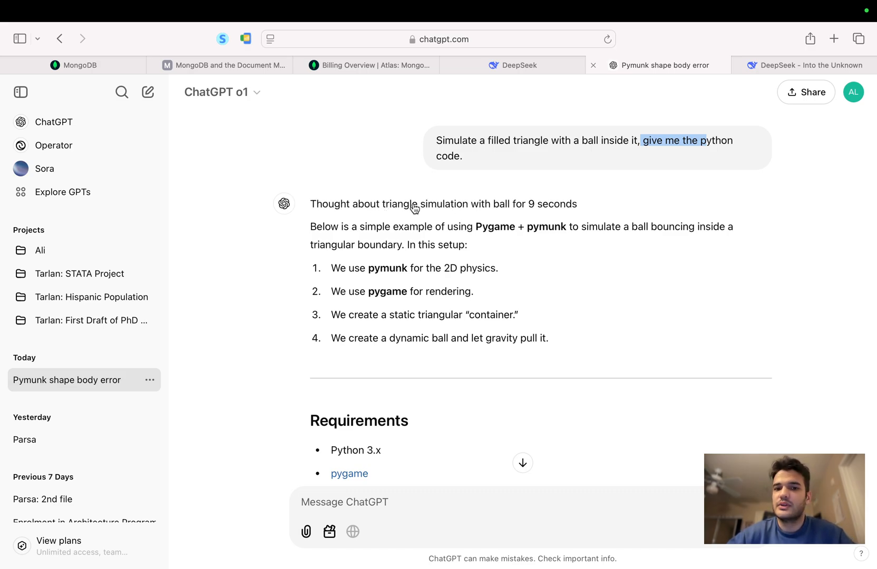
mouse_move(498, 212)
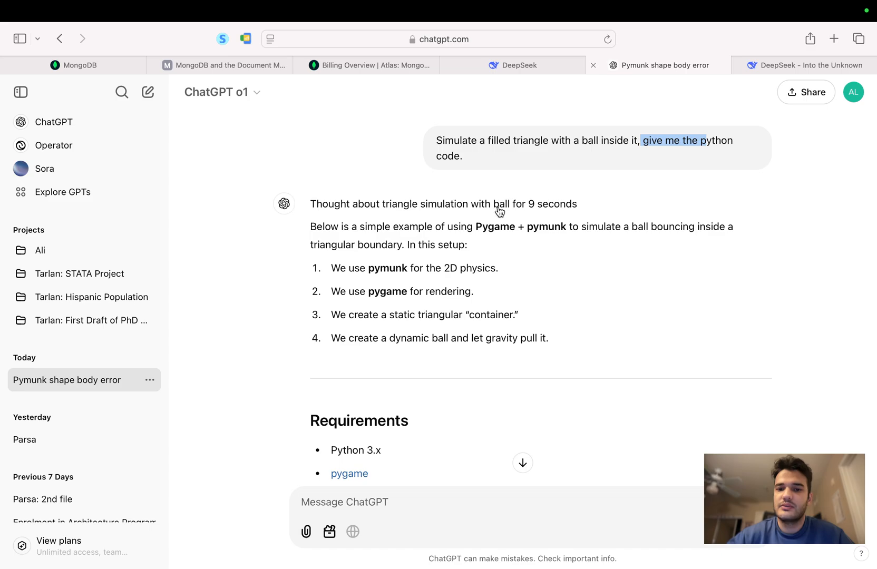
mouse_move(538, 215)
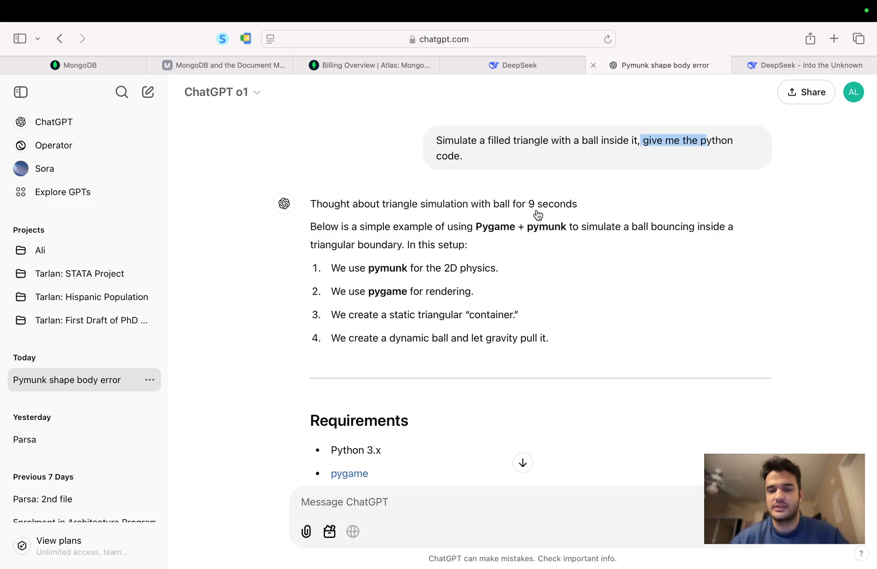
Step: Copy the bash pip install pygame pymunk command from ChatGPT's Requirements section
scroll(down, 3)
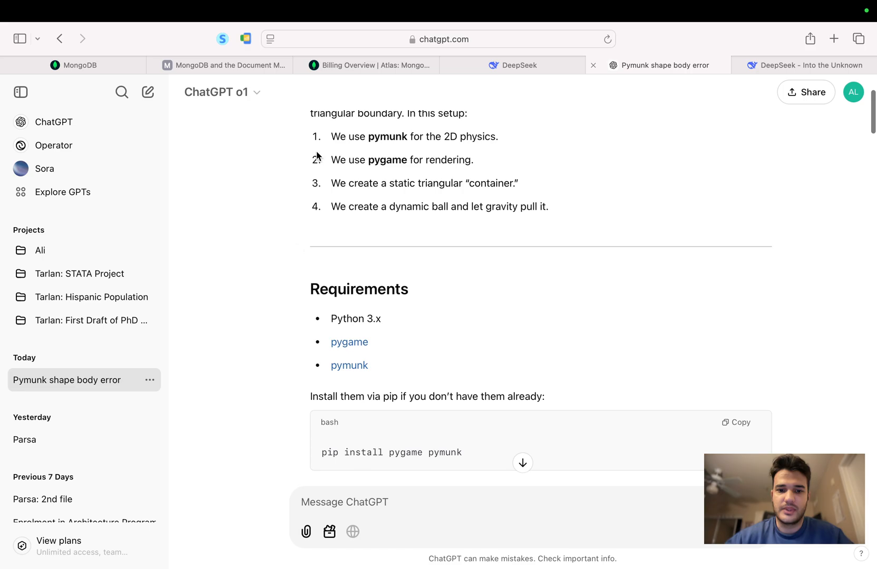
scroll(down, 3)
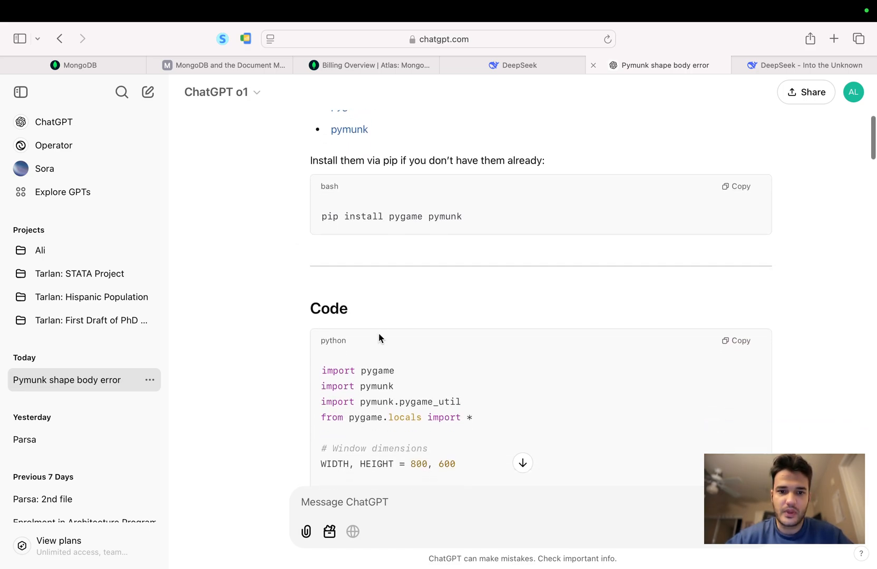
scroll(up, 3)
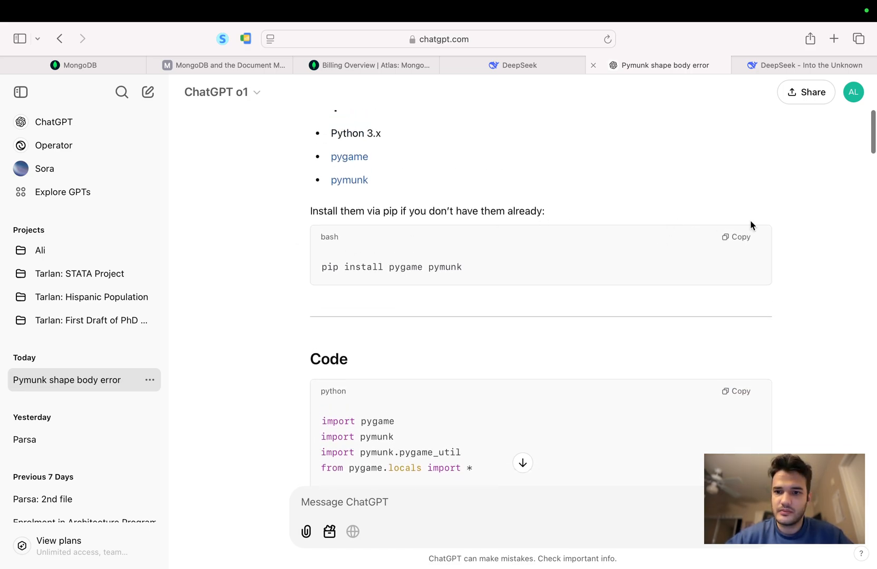
click(737, 236)
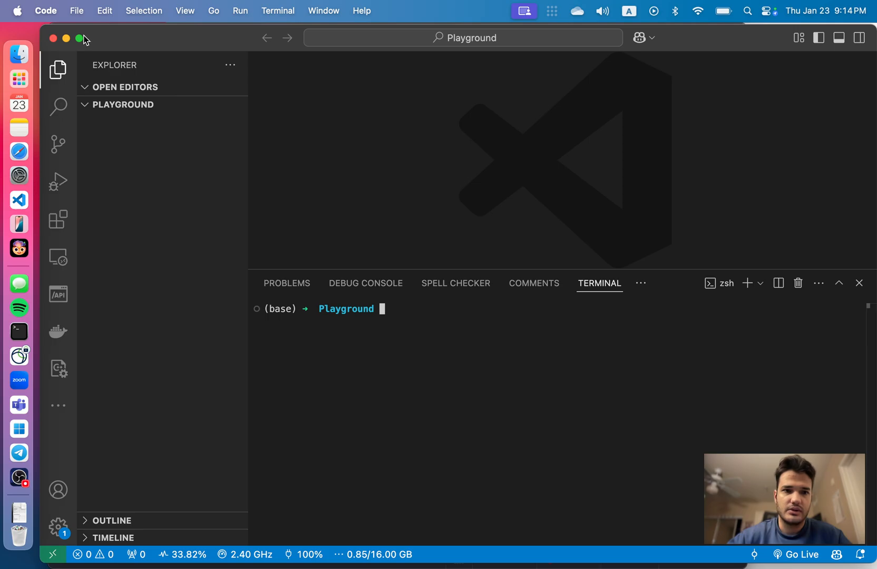
Step: Create a venv virtual environment in Playground and activate it with venv/bin/activate
text(python -m venv venv)
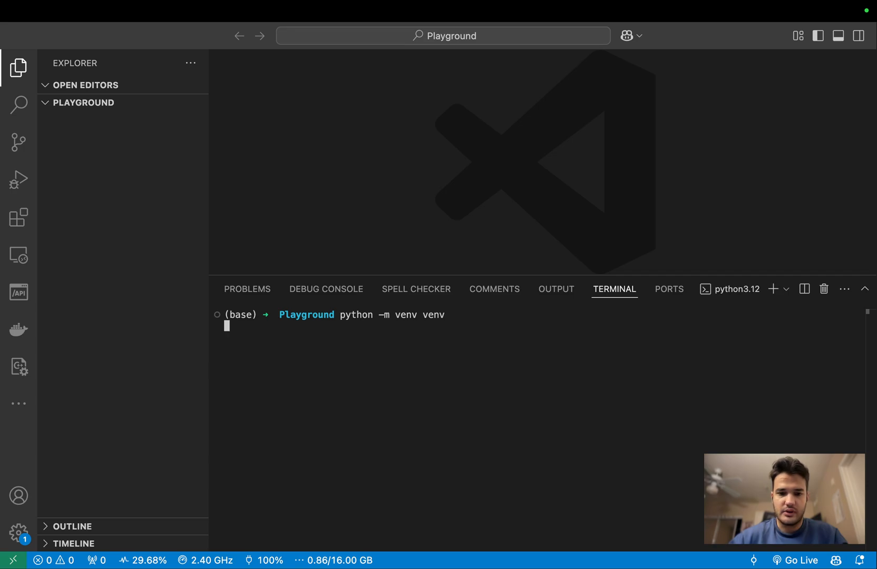
key(Return)
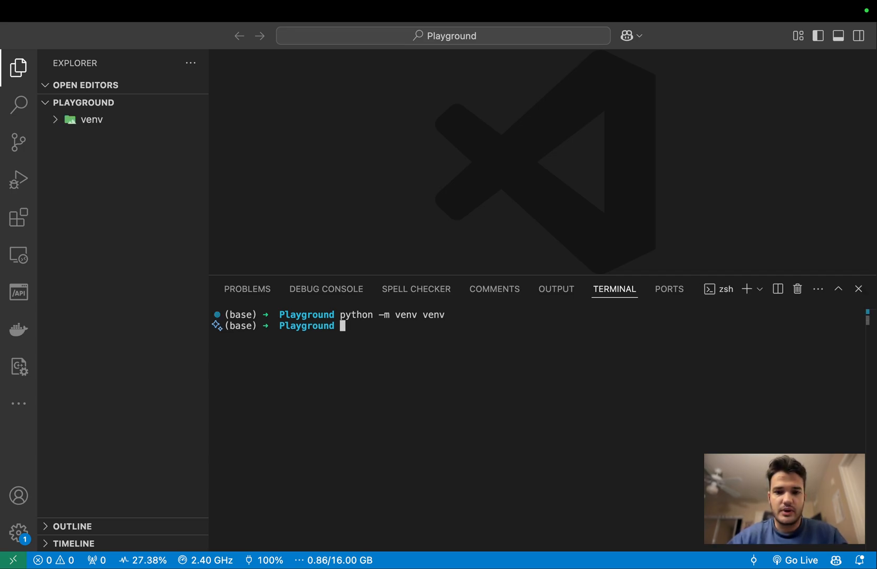
text(source ~/.zshrc)
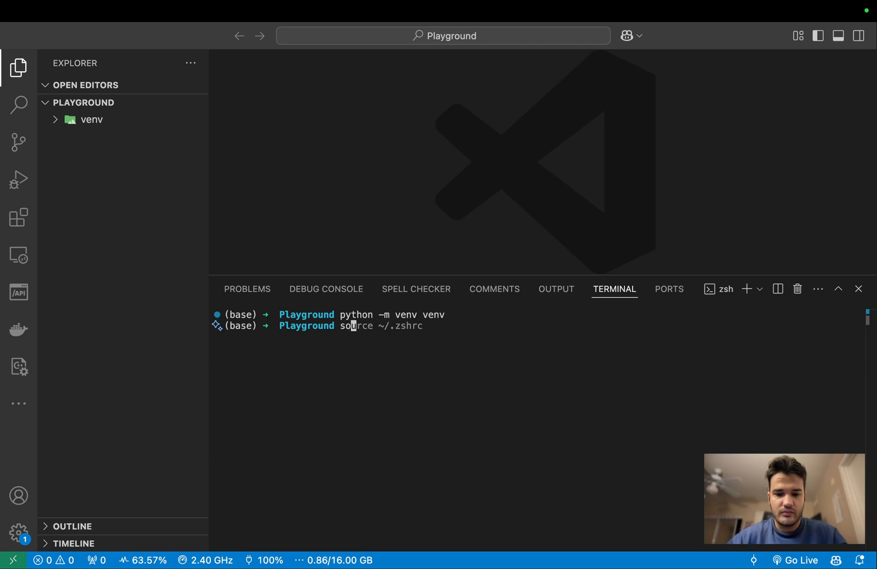
text(venv/bin/activate)
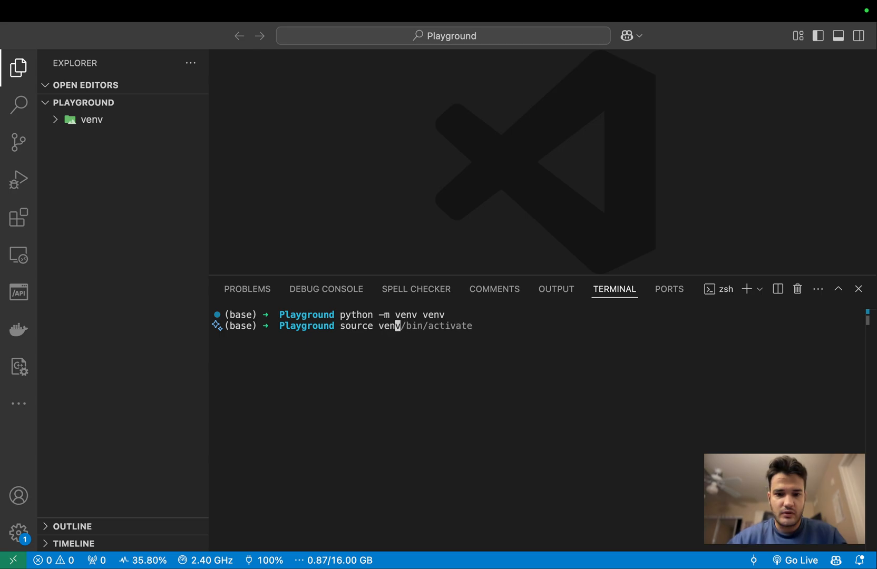
key(Return)
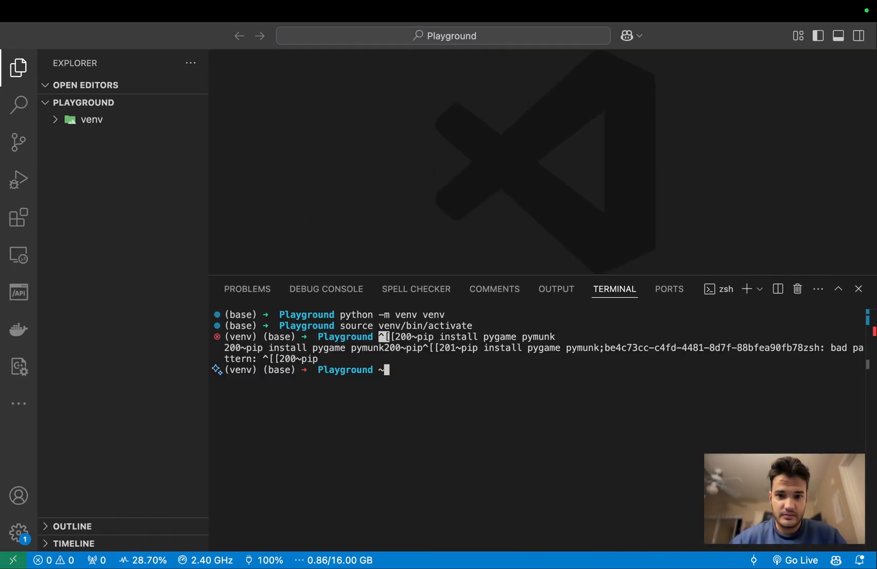
Step: Install pygame and pymunk into the active venv with pip
text(pip install pygame pymunk)
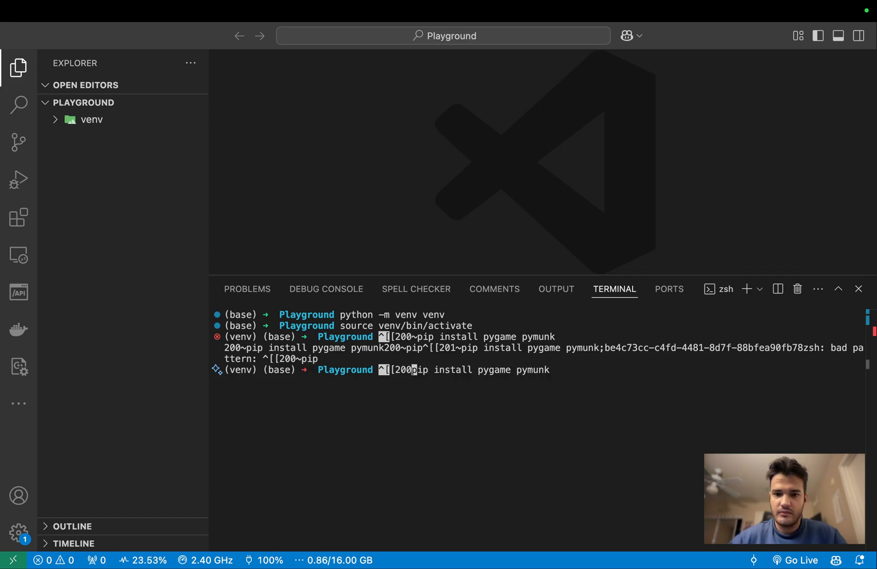
key(Return)
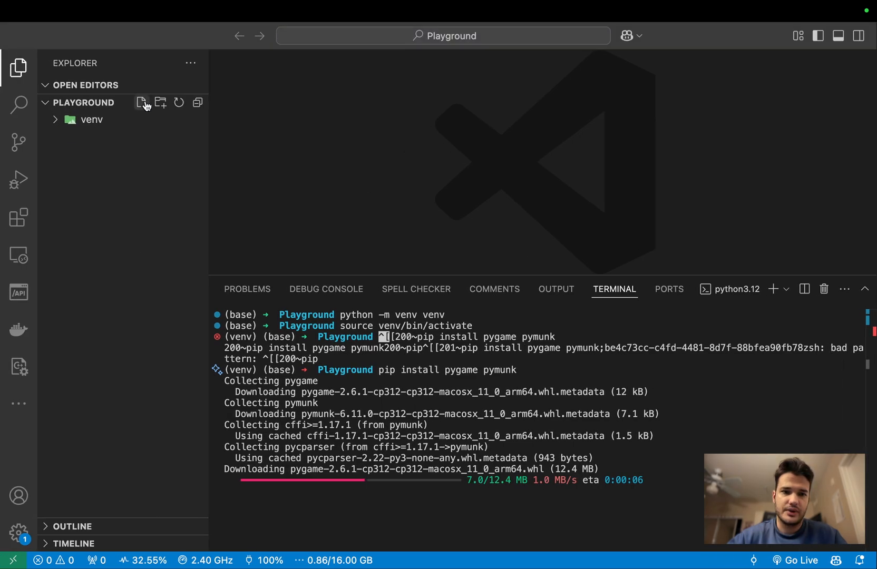
Step: Start a new o1.py file in the Playground project for the triangle simulation code
click(142, 103)
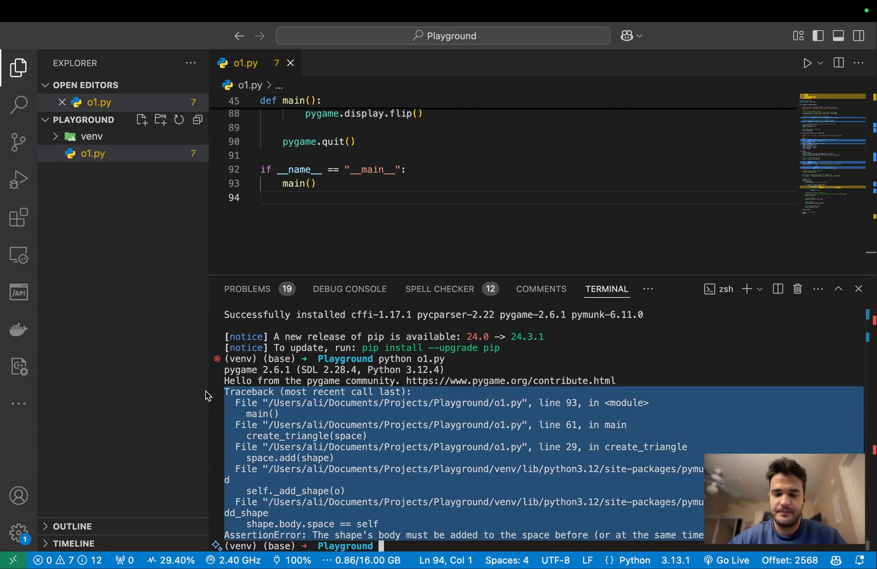
mouse_move(469, 425)
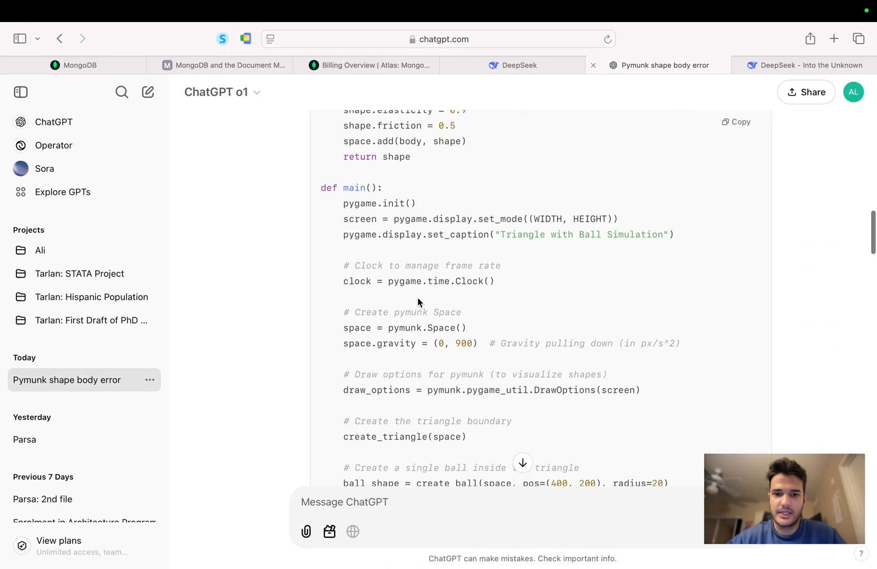
Step: Copy ChatGPT's corrected create_triangle code that adds static_body and shape to the space together
scroll(down, 3)
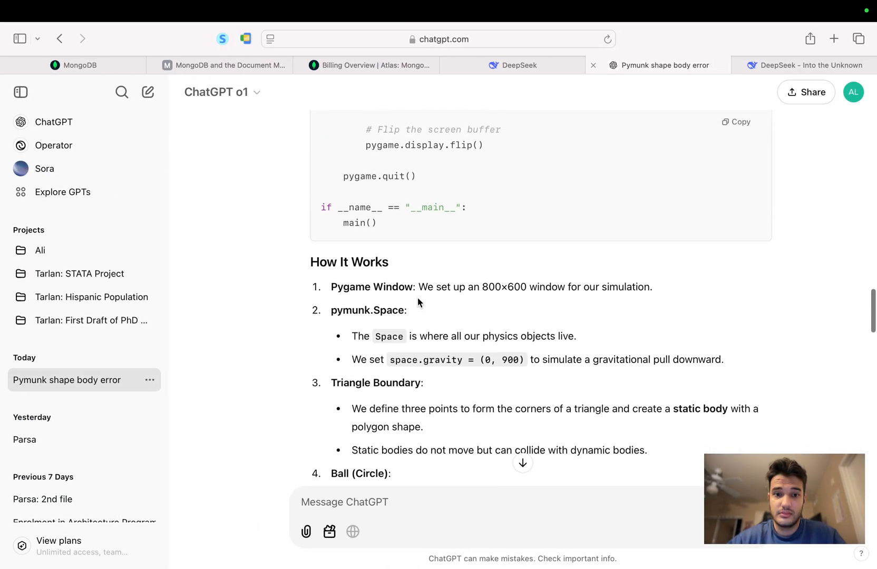
scroll(up, 3)
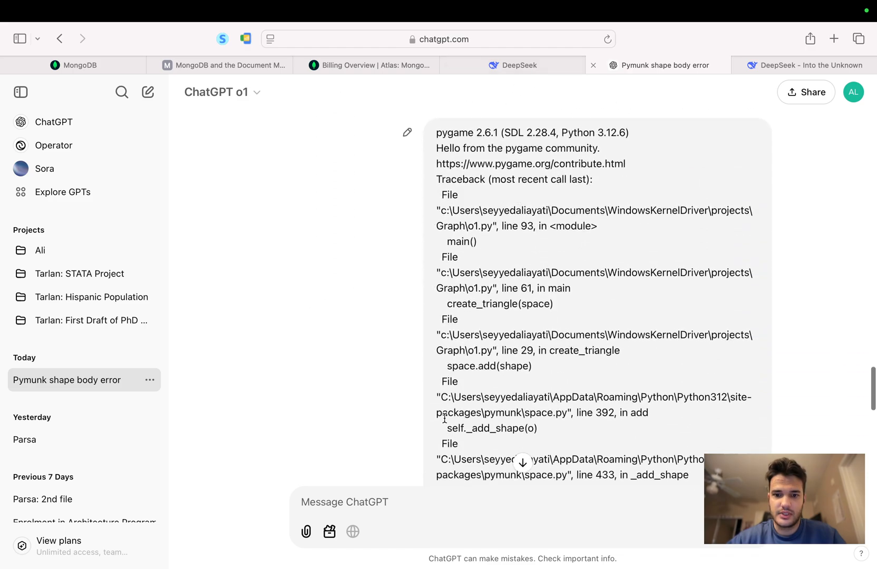
scroll(down, 3)
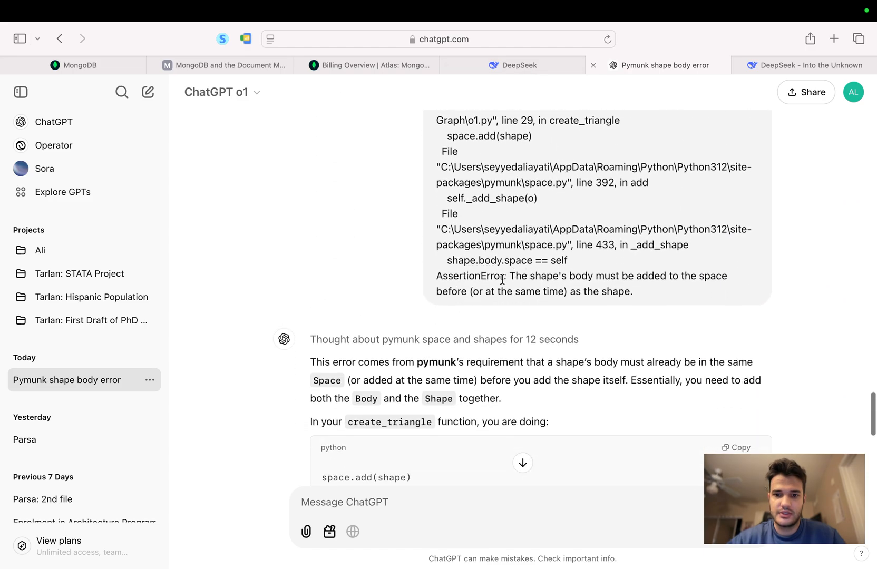
mouse_move(556, 273)
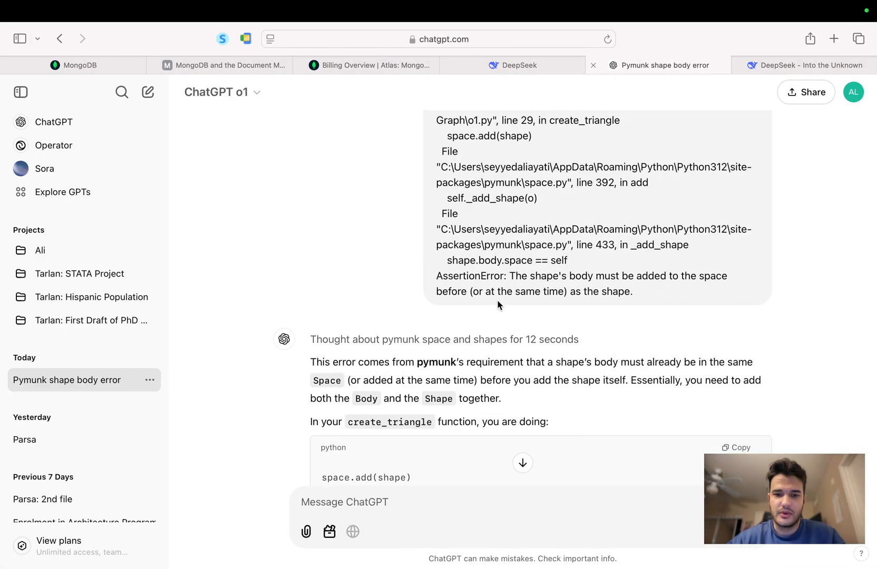
scroll(down, 3)
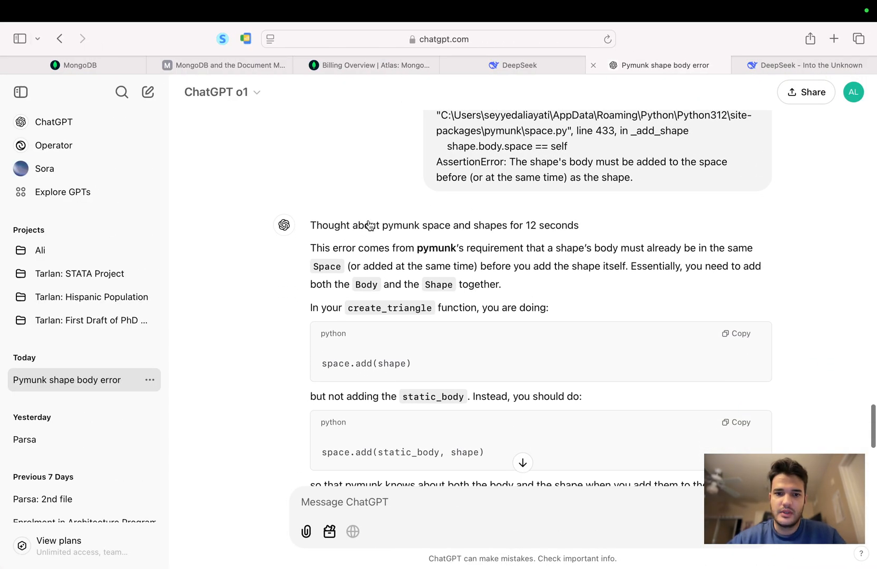
mouse_move(510, 241)
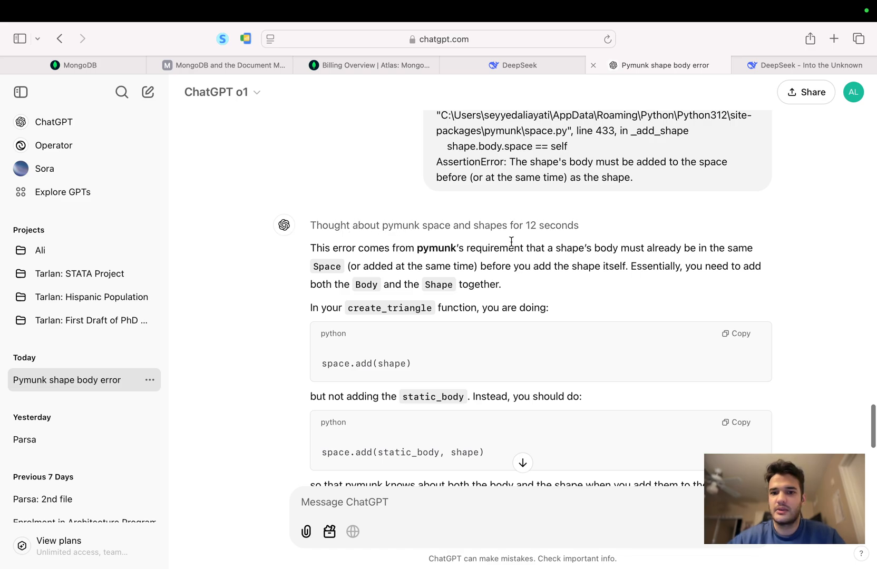
mouse_move(265, 332)
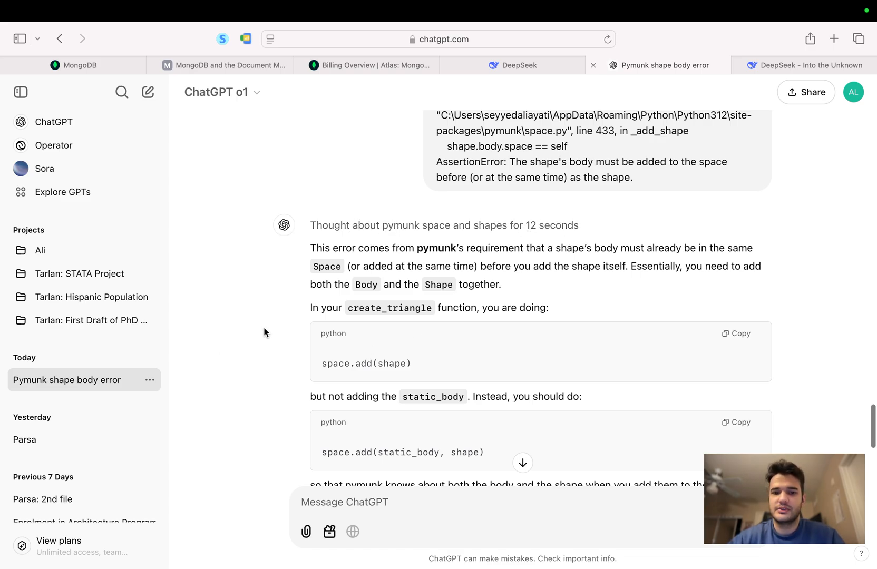
scroll(down, 3)
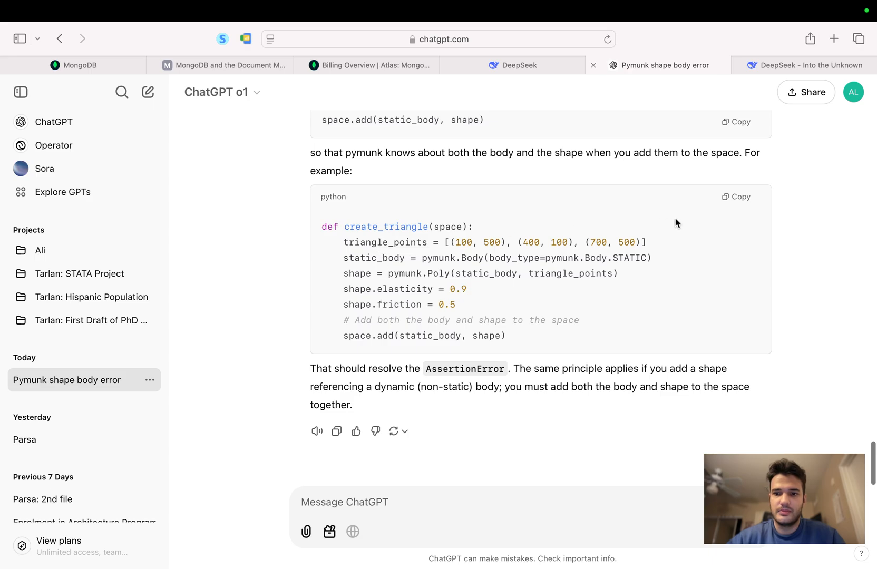
click(736, 196)
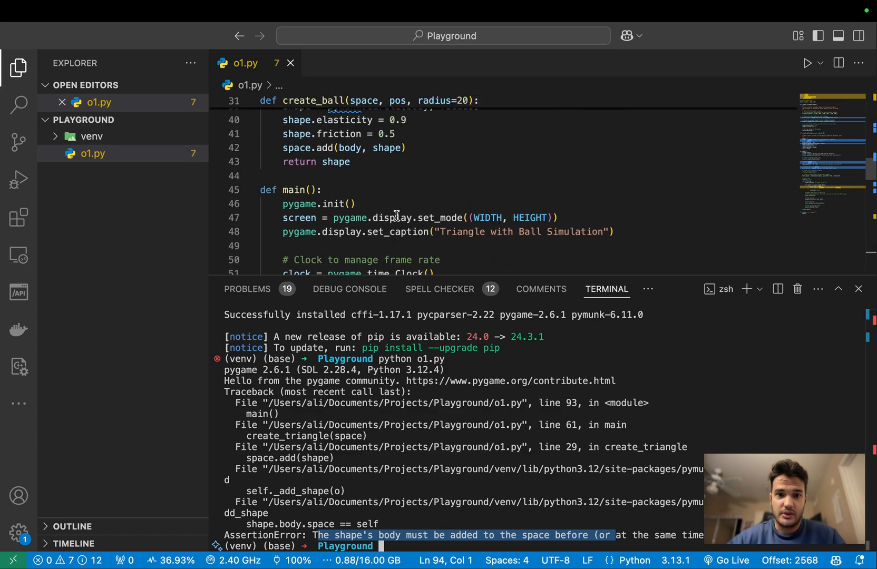
Step: Review o1.py around create_triangle after replacing it with the fixed version
scroll(down, 3)
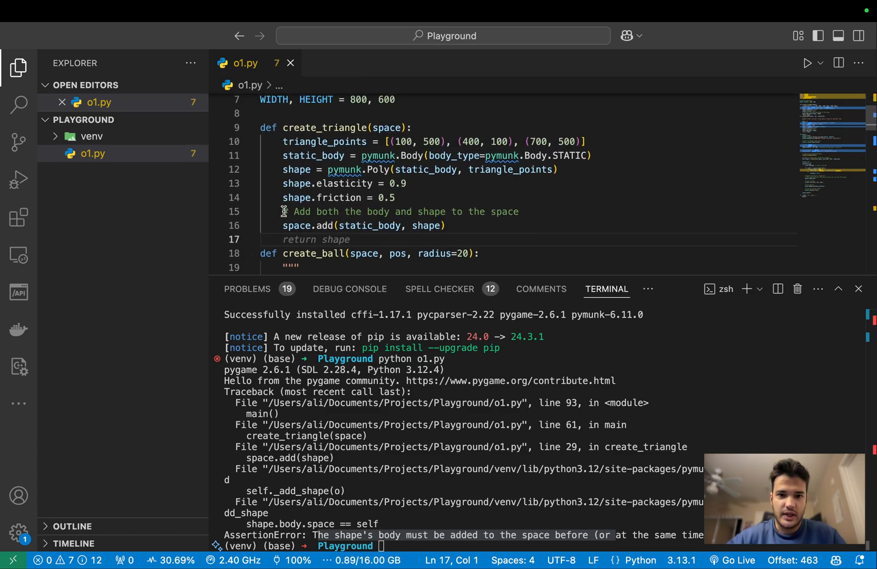
scroll(up, 3)
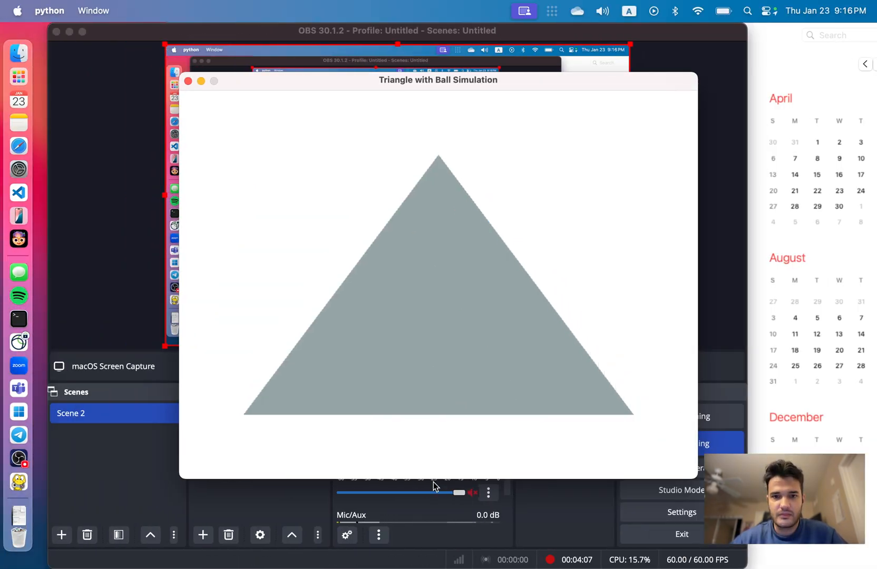
mouse_move(95, 45)
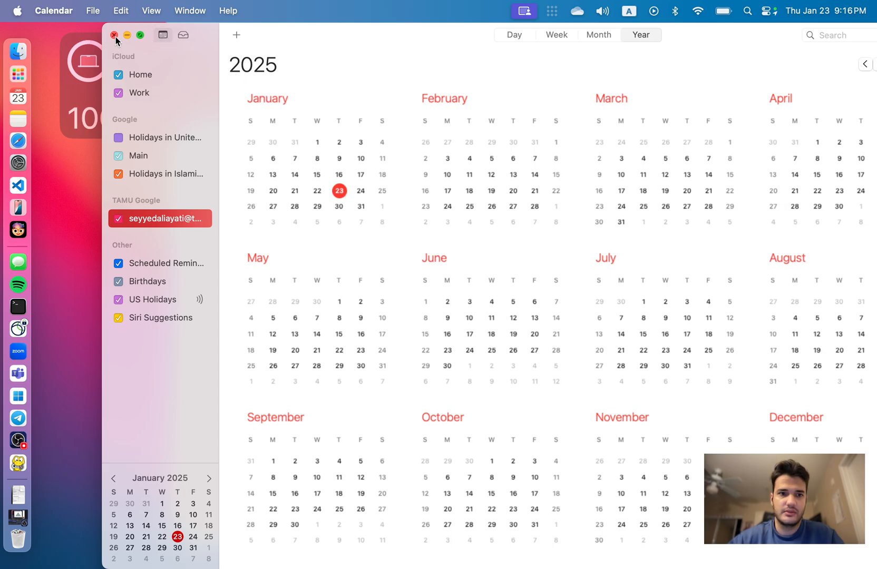
Step: Close the Calendar window covering the pygame Triangle with Ball Simulation
click(113, 35)
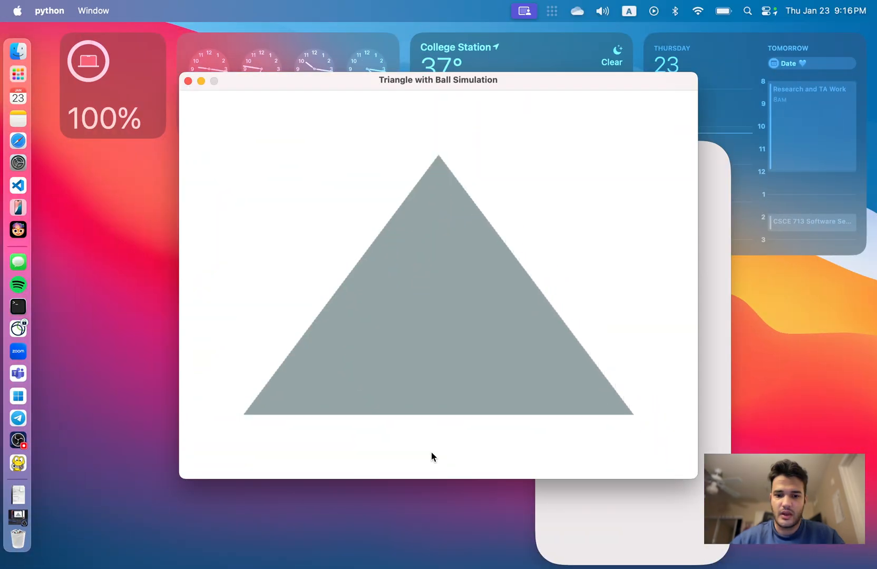
mouse_move(189, 80)
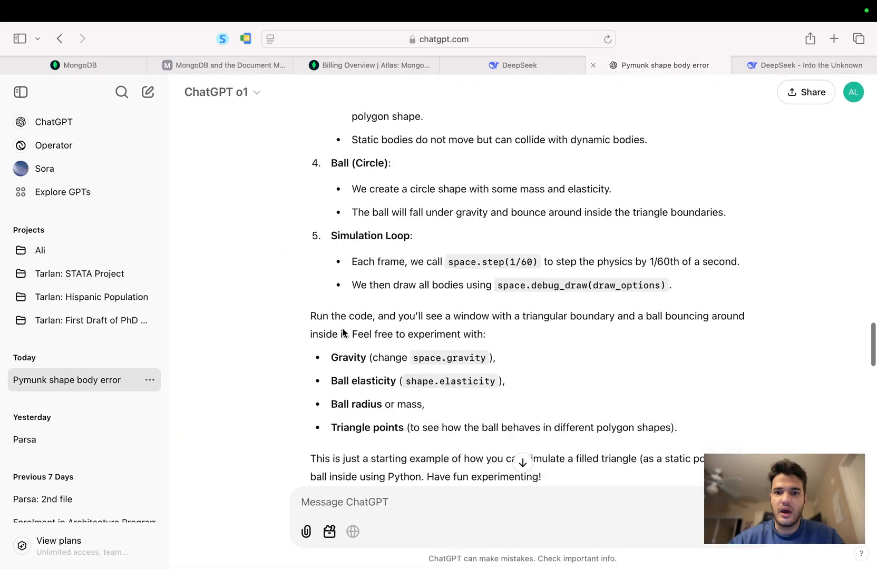
Step: Show the 'Thought about triangle simulation' Details panel for the original request
scroll(up, 3)
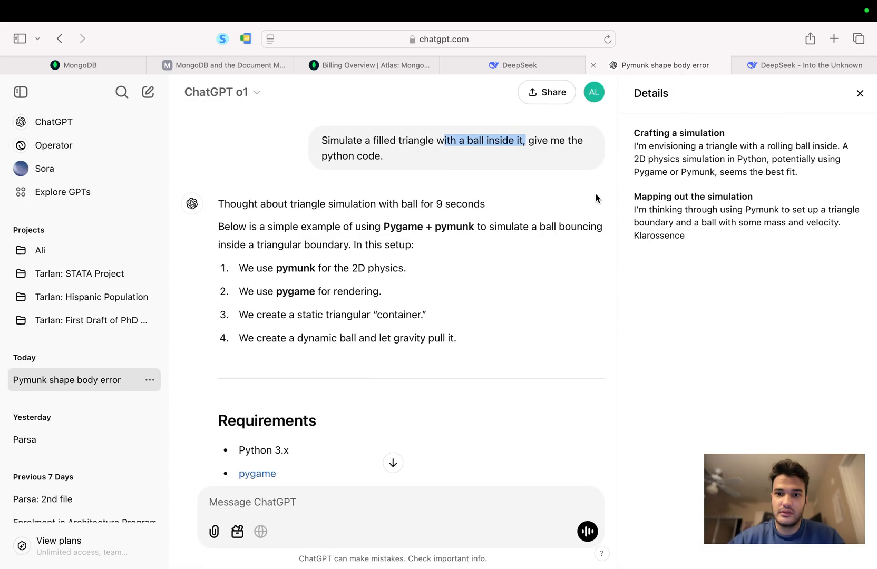
click(861, 94)
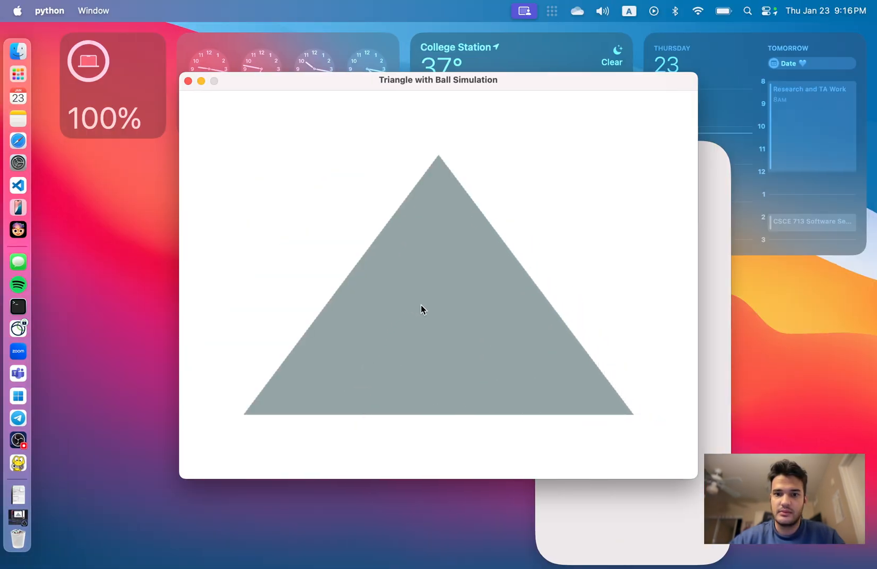
mouse_move(279, 66)
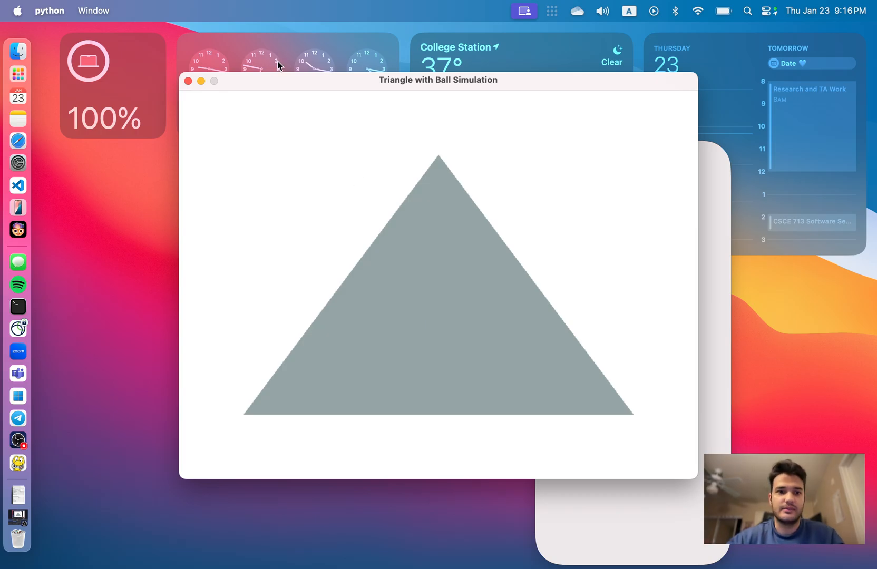
click(189, 81)
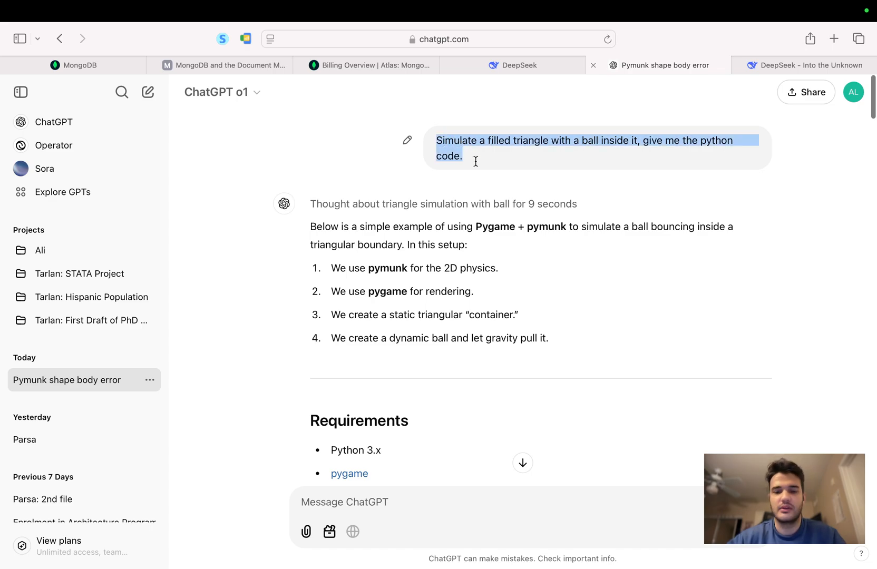
Step: Copy the original prompt 'Simulate a filled triangle with a ball inside it, give me the python code.'
right_click(463, 156)
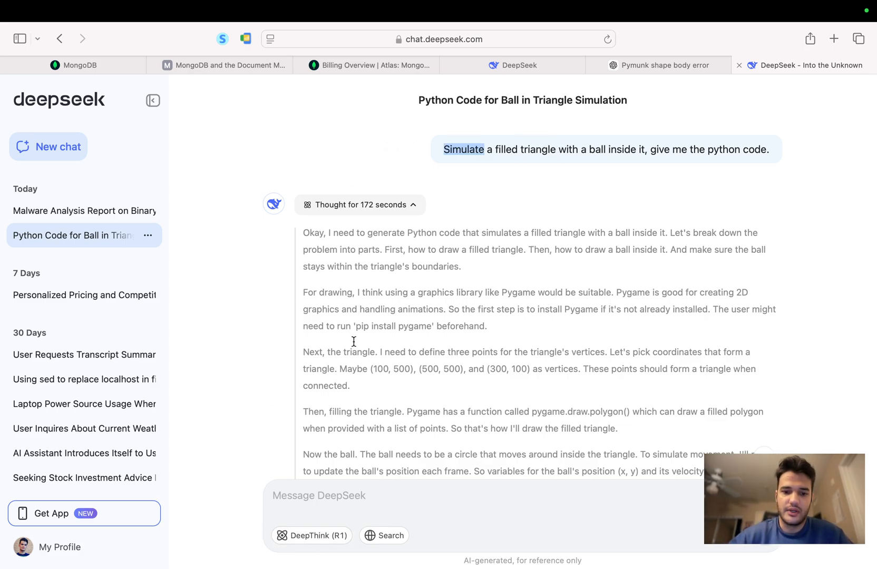
mouse_move(335, 211)
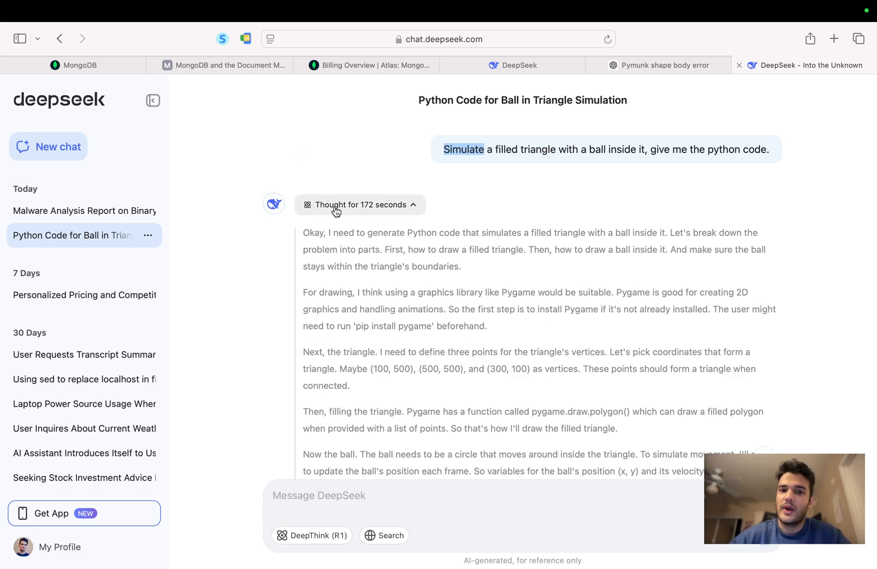
mouse_move(364, 213)
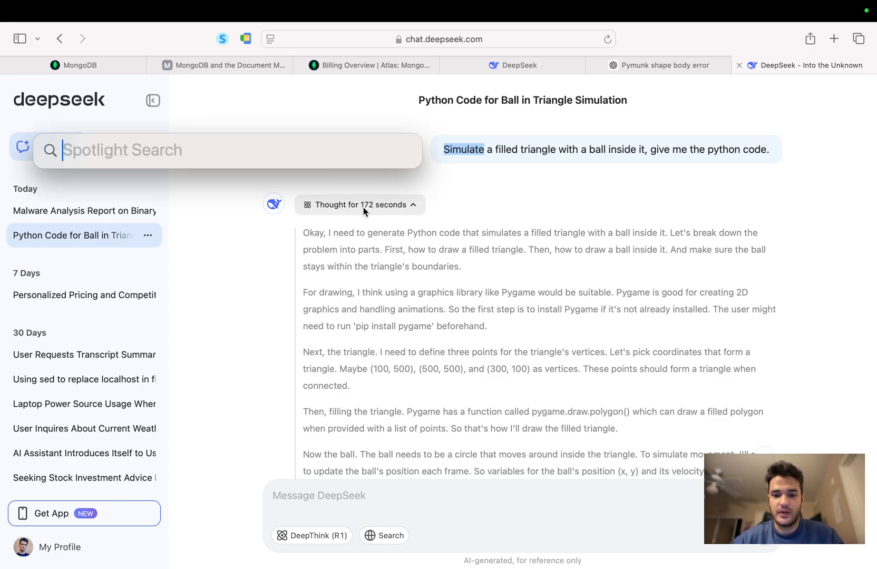
Step: Check a quick 9+12 calculation in search and dismiss it
text(9)
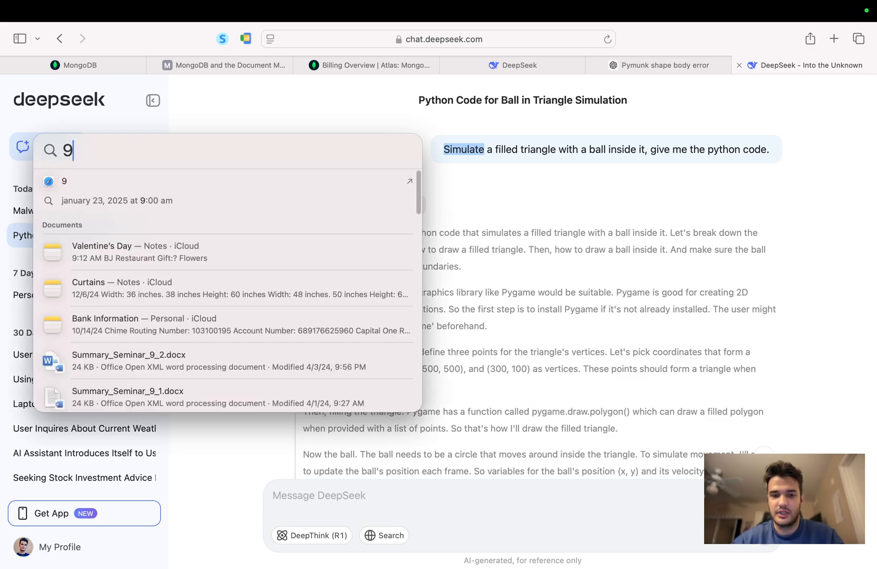
text(+12)
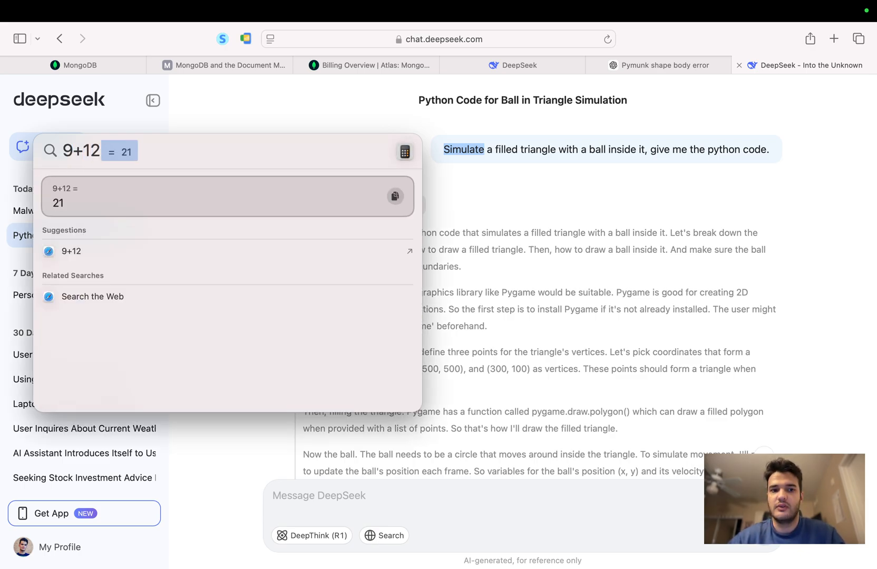
key(Escape)
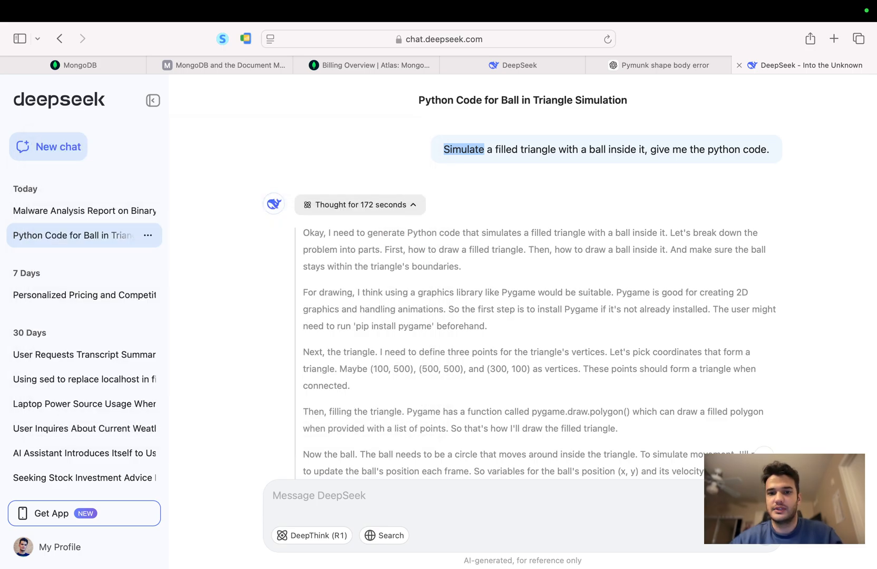
mouse_move(337, 201)
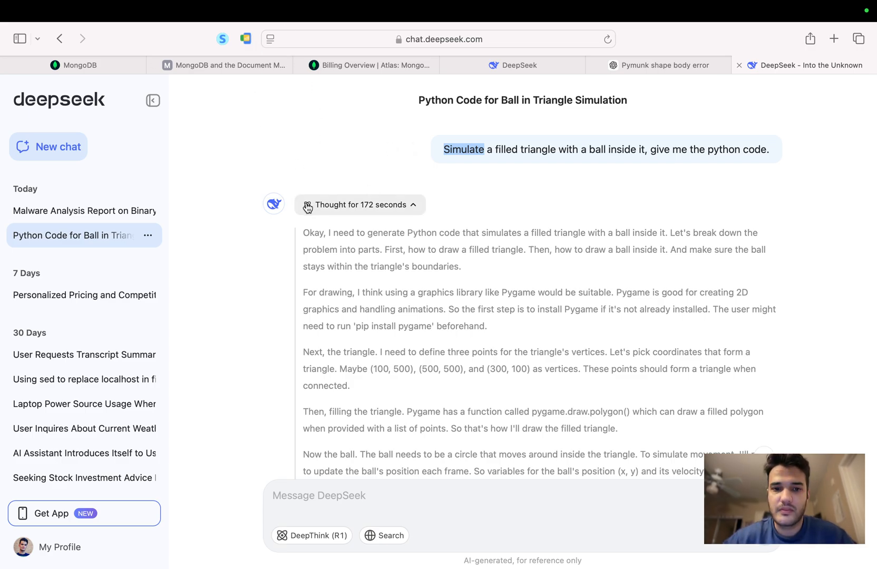
mouse_move(365, 218)
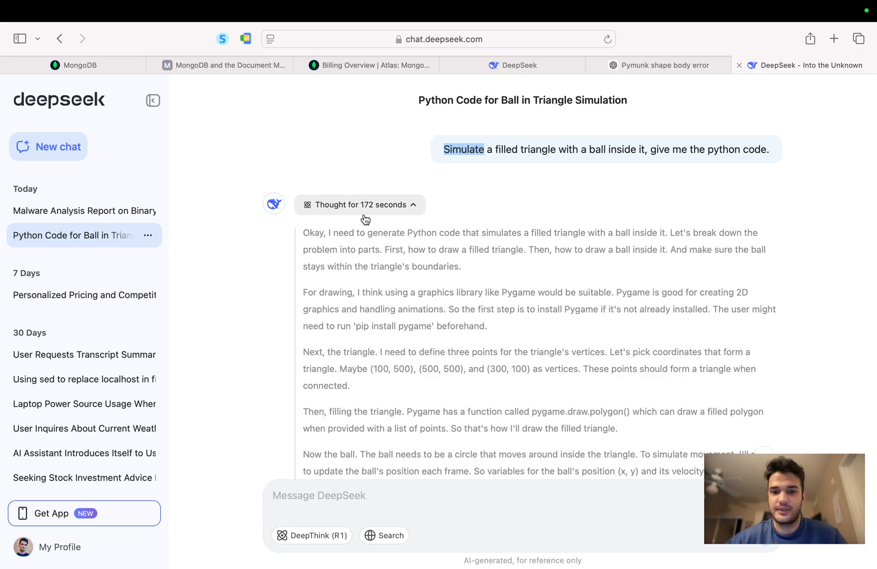
Step: Skim DeepSeek's 172-second reasoning, then switch to the ChatGPT 'Pymunk shape body error' conversation
scroll(down, 3)
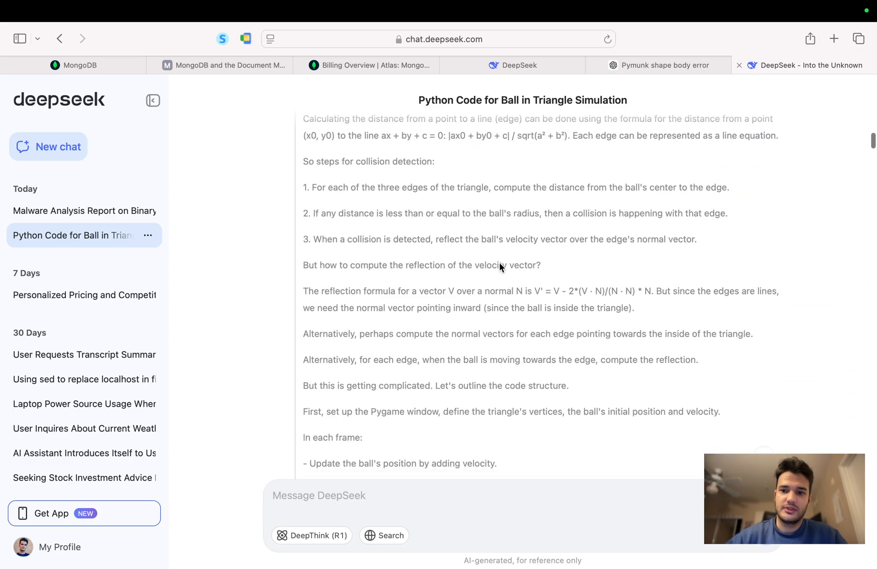
scroll(up, 3)
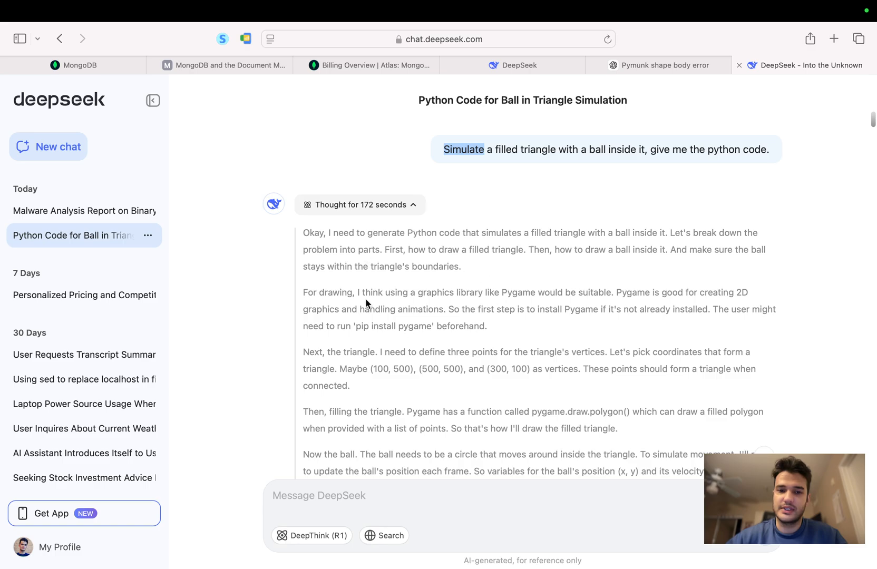
mouse_move(623, 53)
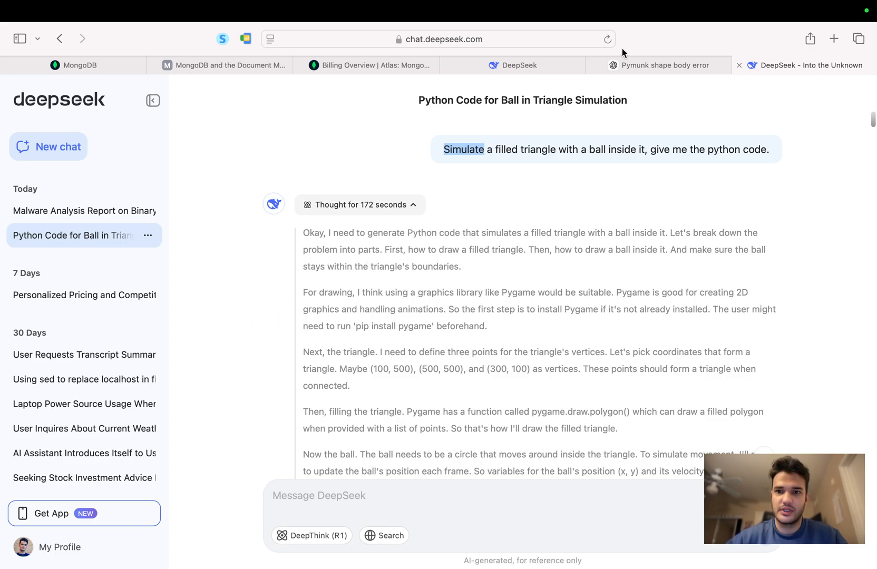
click(663, 66)
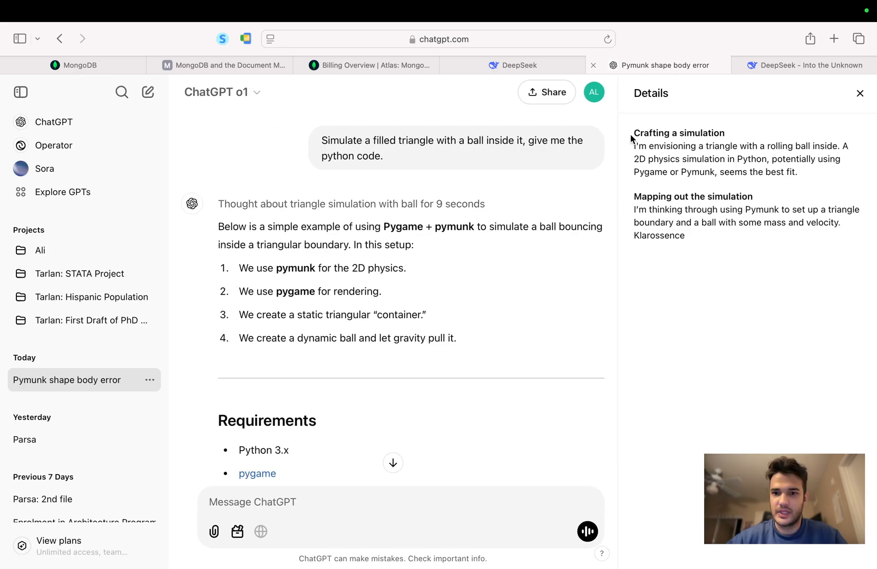
Step: Review ChatGPT o1's pymunk triangle answer and error-fix reply, then return to the DeepSeek chat
scroll(down, 3)
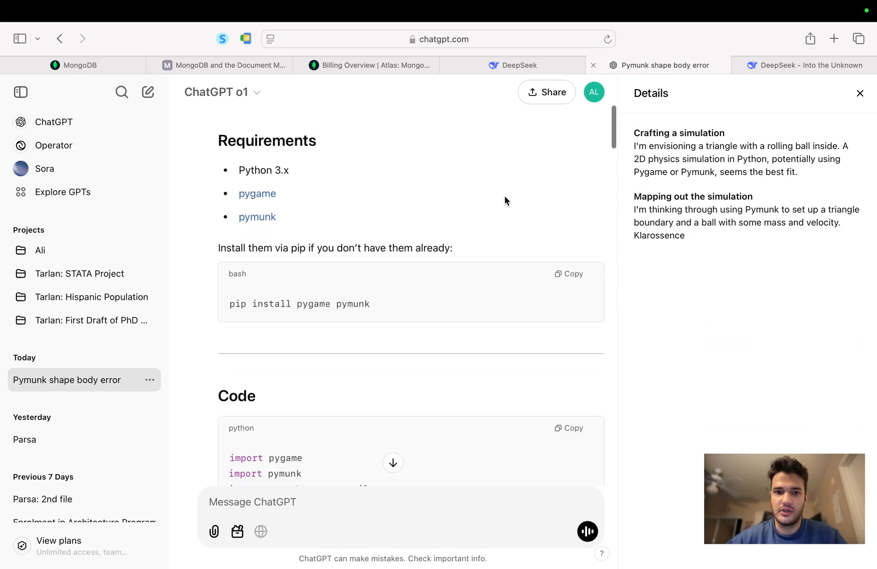
scroll(down, 3)
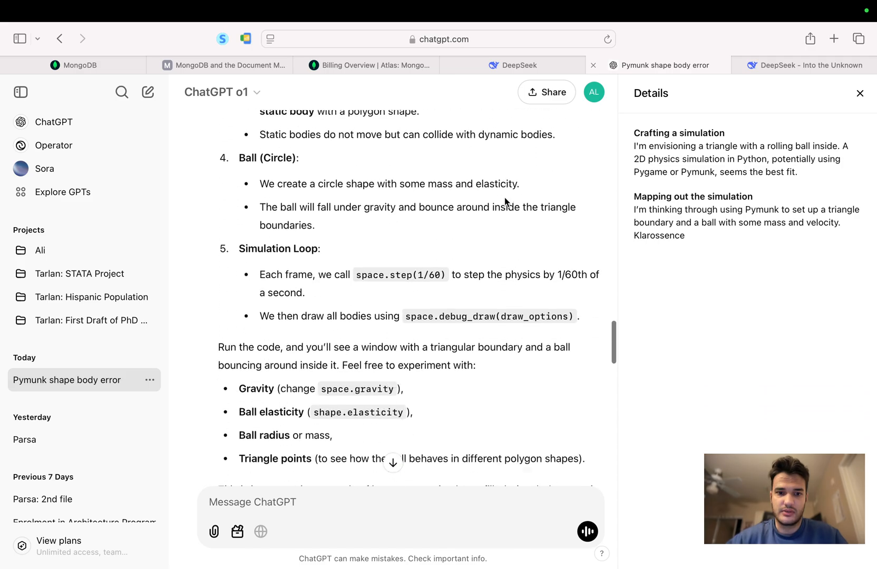
scroll(down, 3)
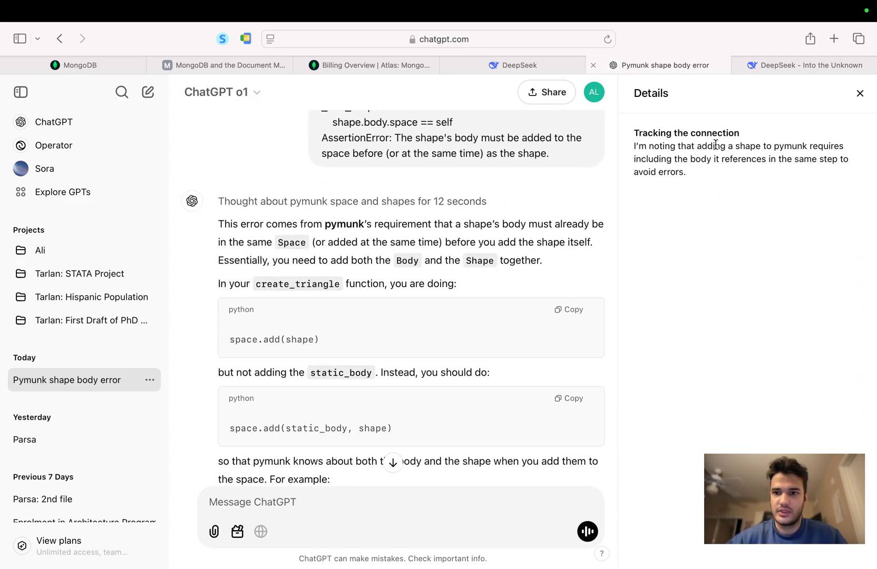
click(804, 66)
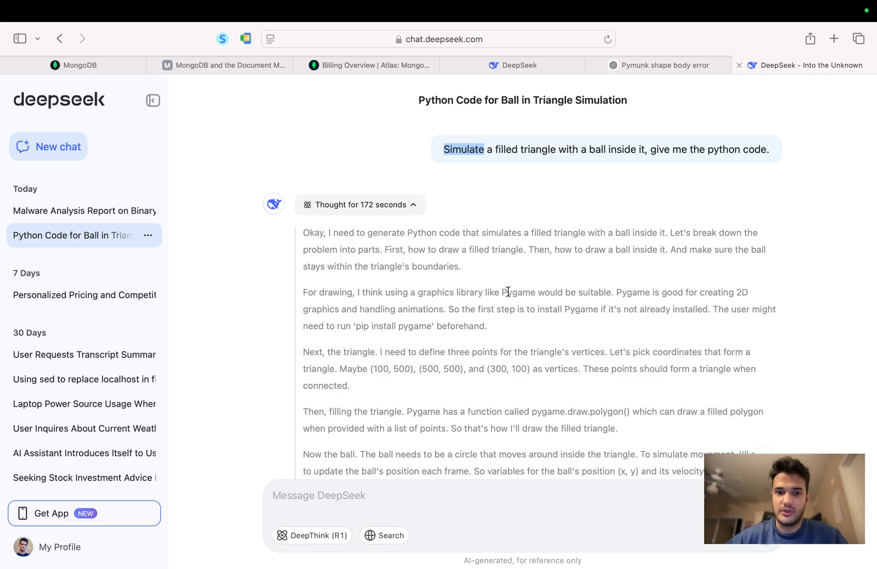
Step: Scroll past DeepSeek's reasoning to its final Pygame triangle-and-ball code block and copy it
scroll(down, 3)
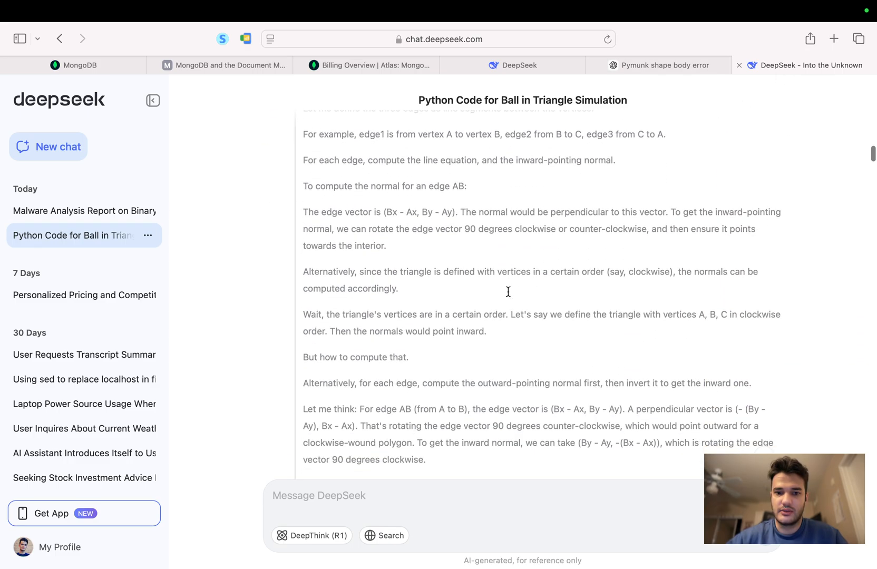
scroll(down, 3)
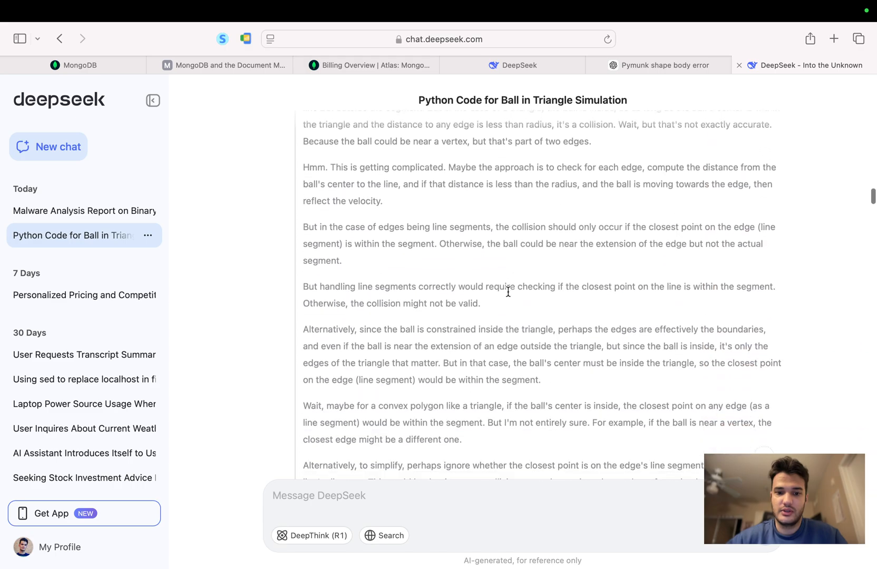
scroll(down, 3)
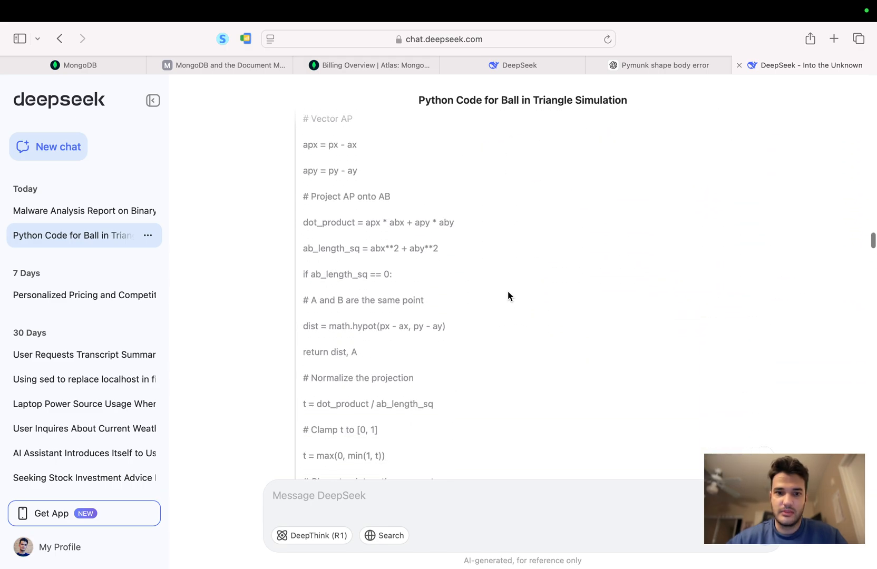
scroll(down, 3)
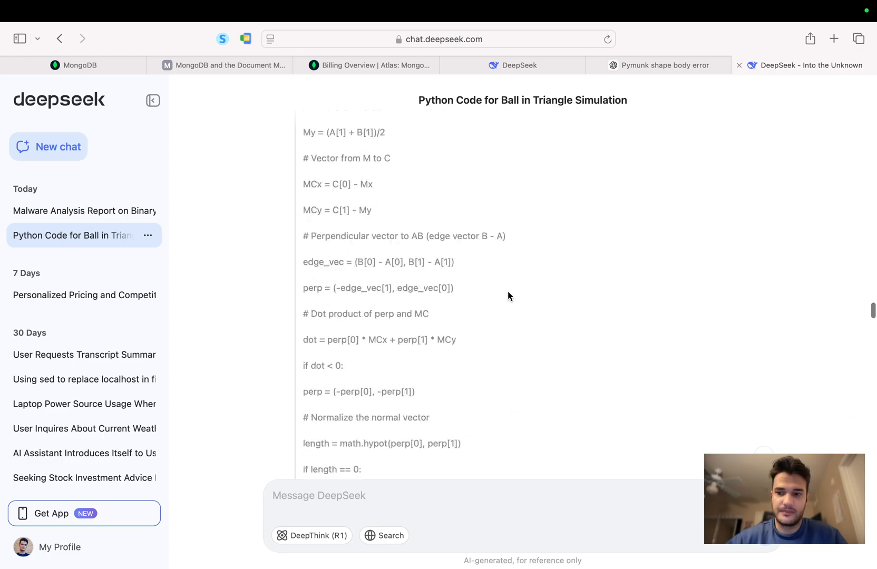
scroll(down, 3)
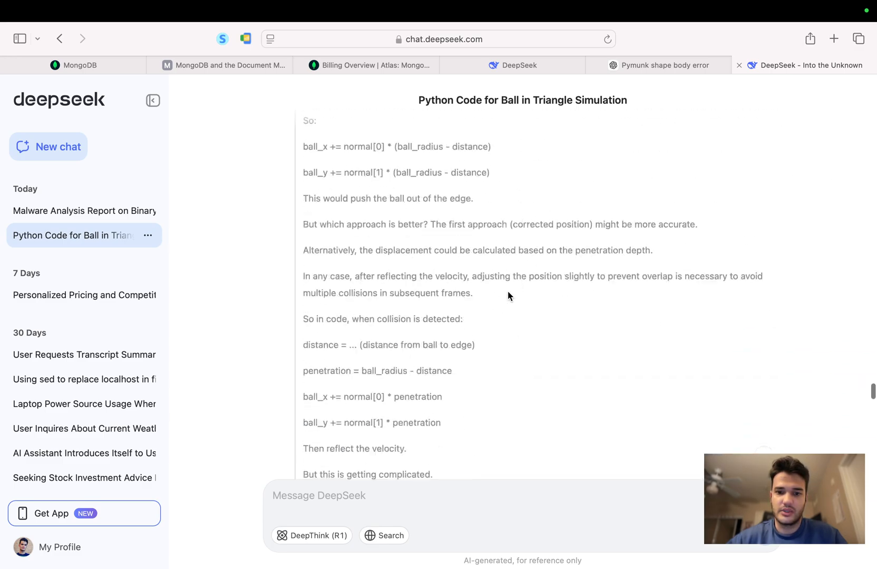
scroll(down, 3)
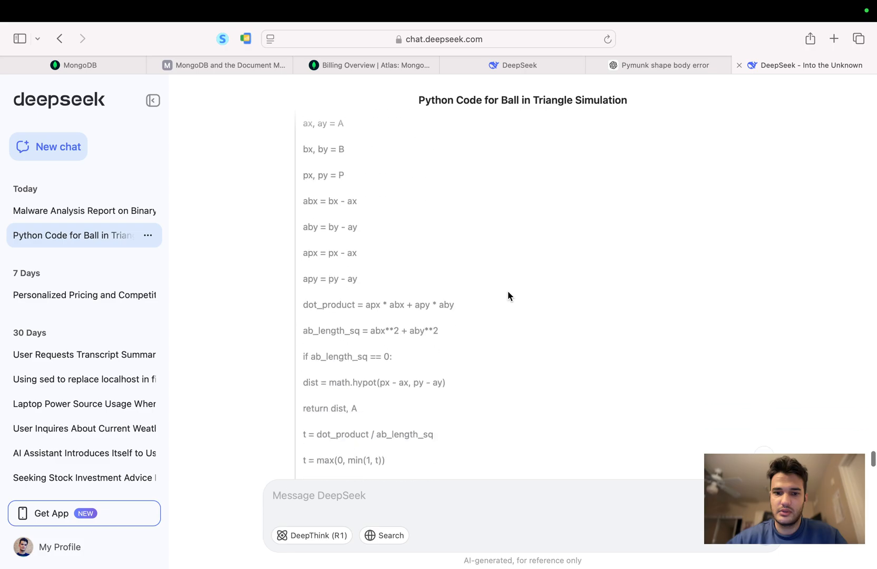
scroll(up, 3)
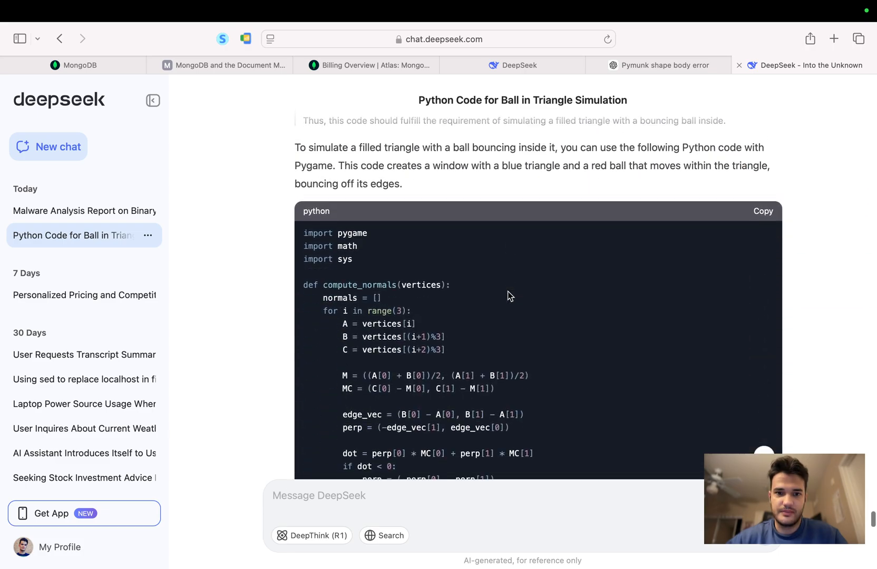
scroll(up, 3)
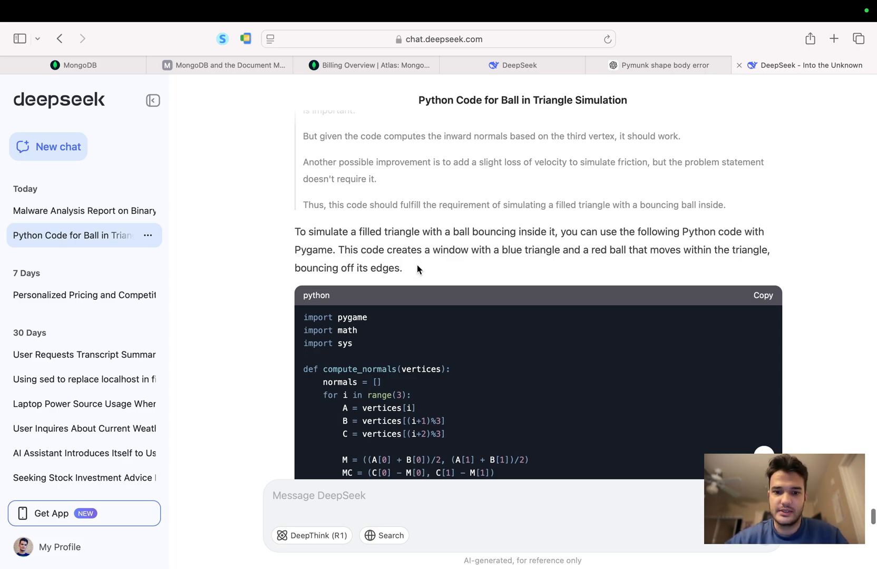
scroll(down, 3)
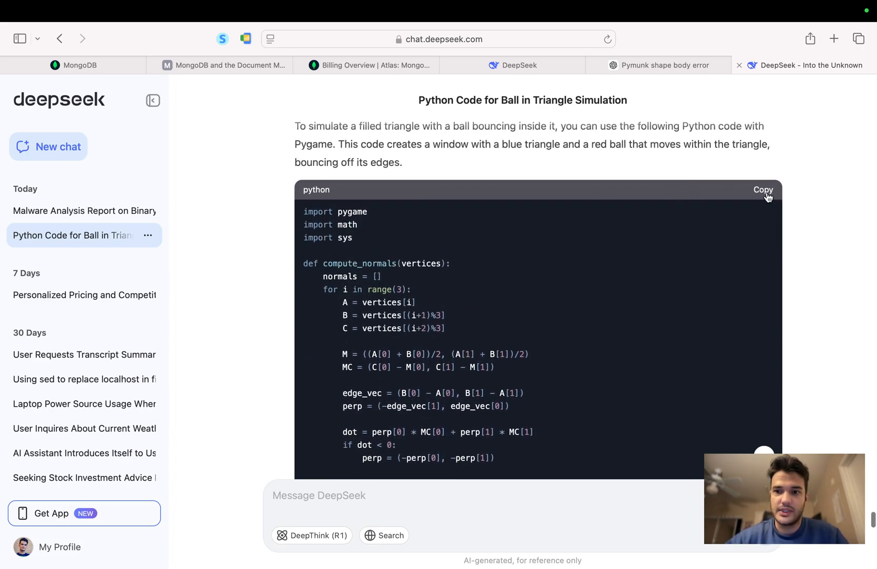
scroll(down, 3)
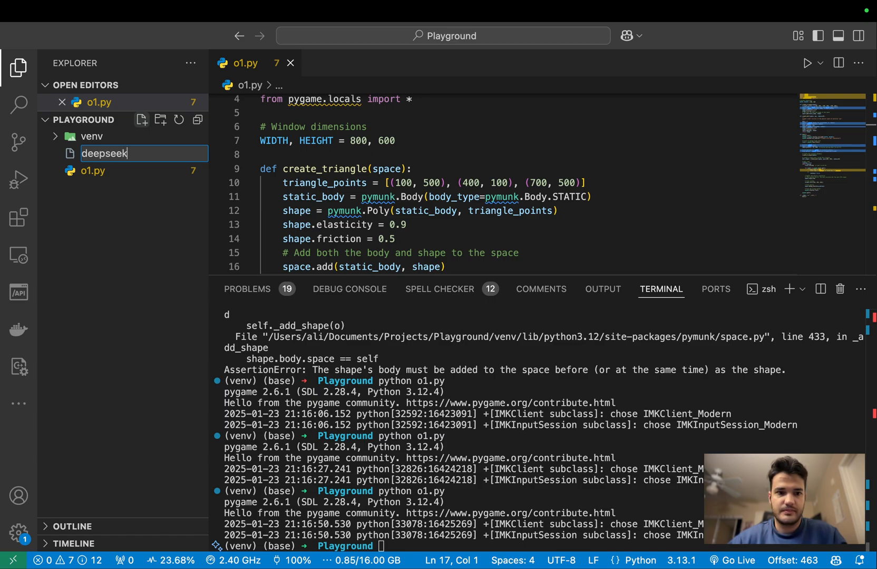
Step: Save DeepSeek's code as deepseek.py and run 'python deepseek.py' from the terminal
text(.py)
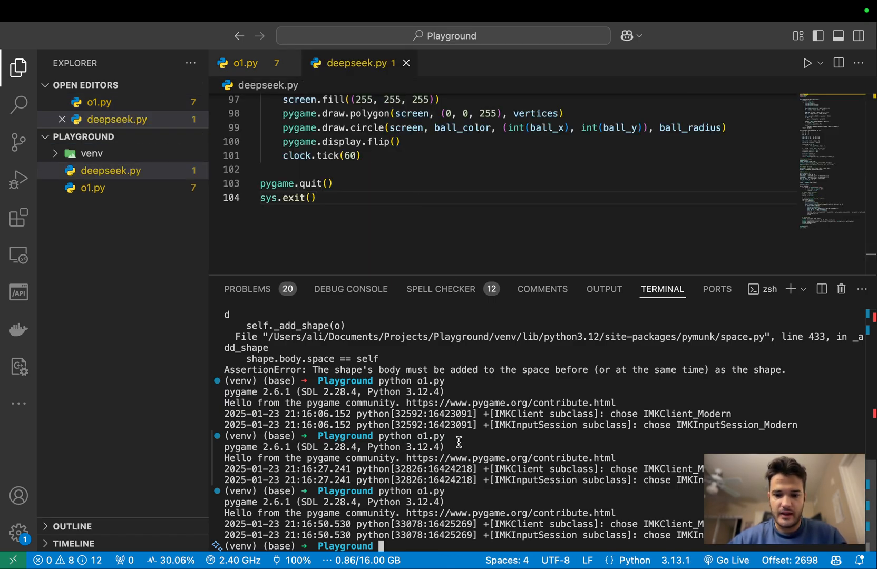
text(python dee)
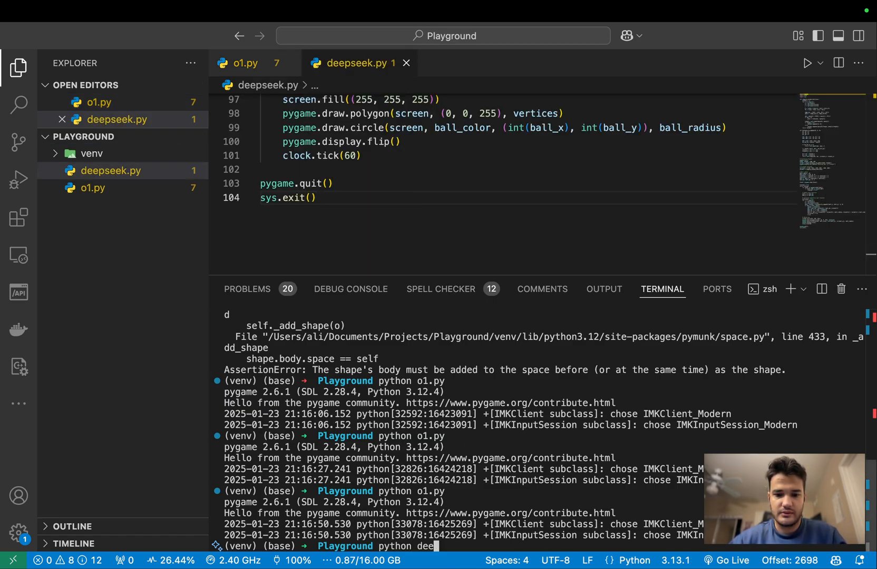
key(Return)
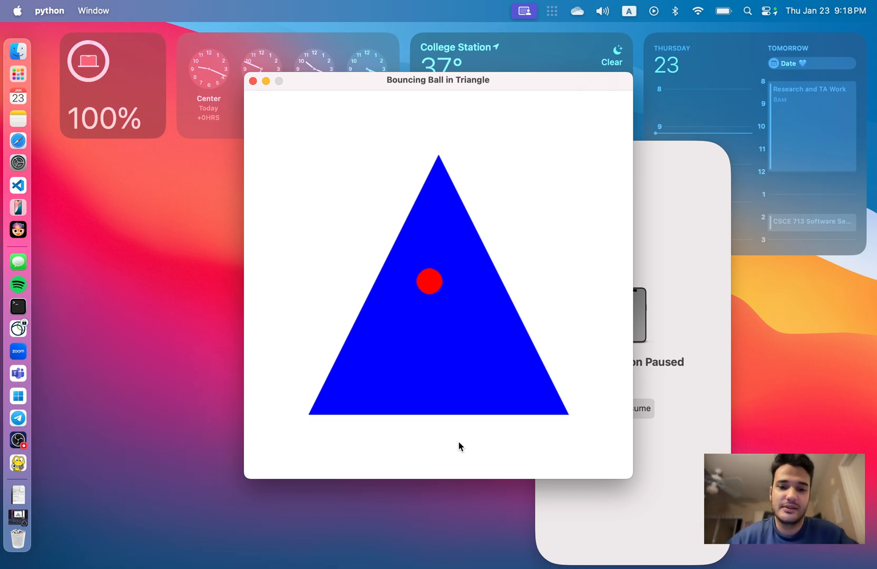
Step: Close the Bouncing Ball in Triangle pygame window after watching the red ball bounce
click(253, 81)
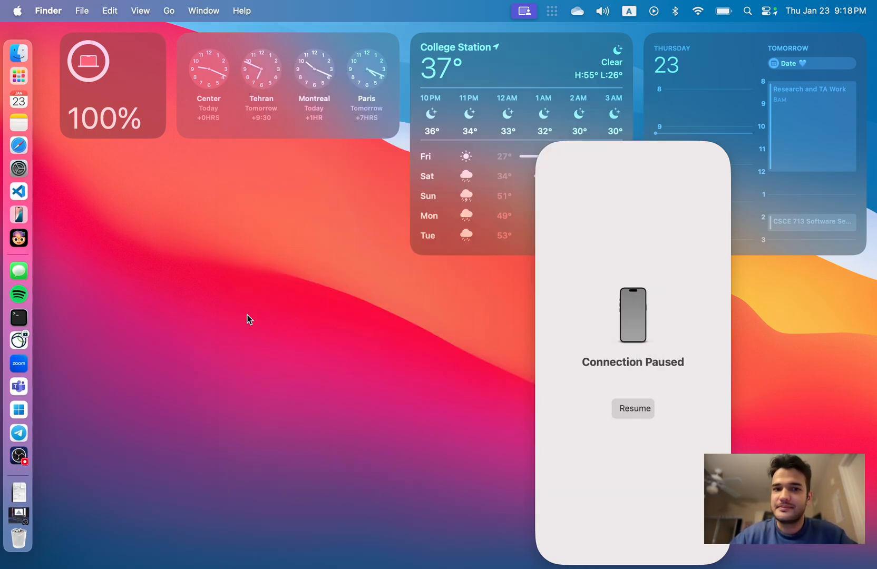